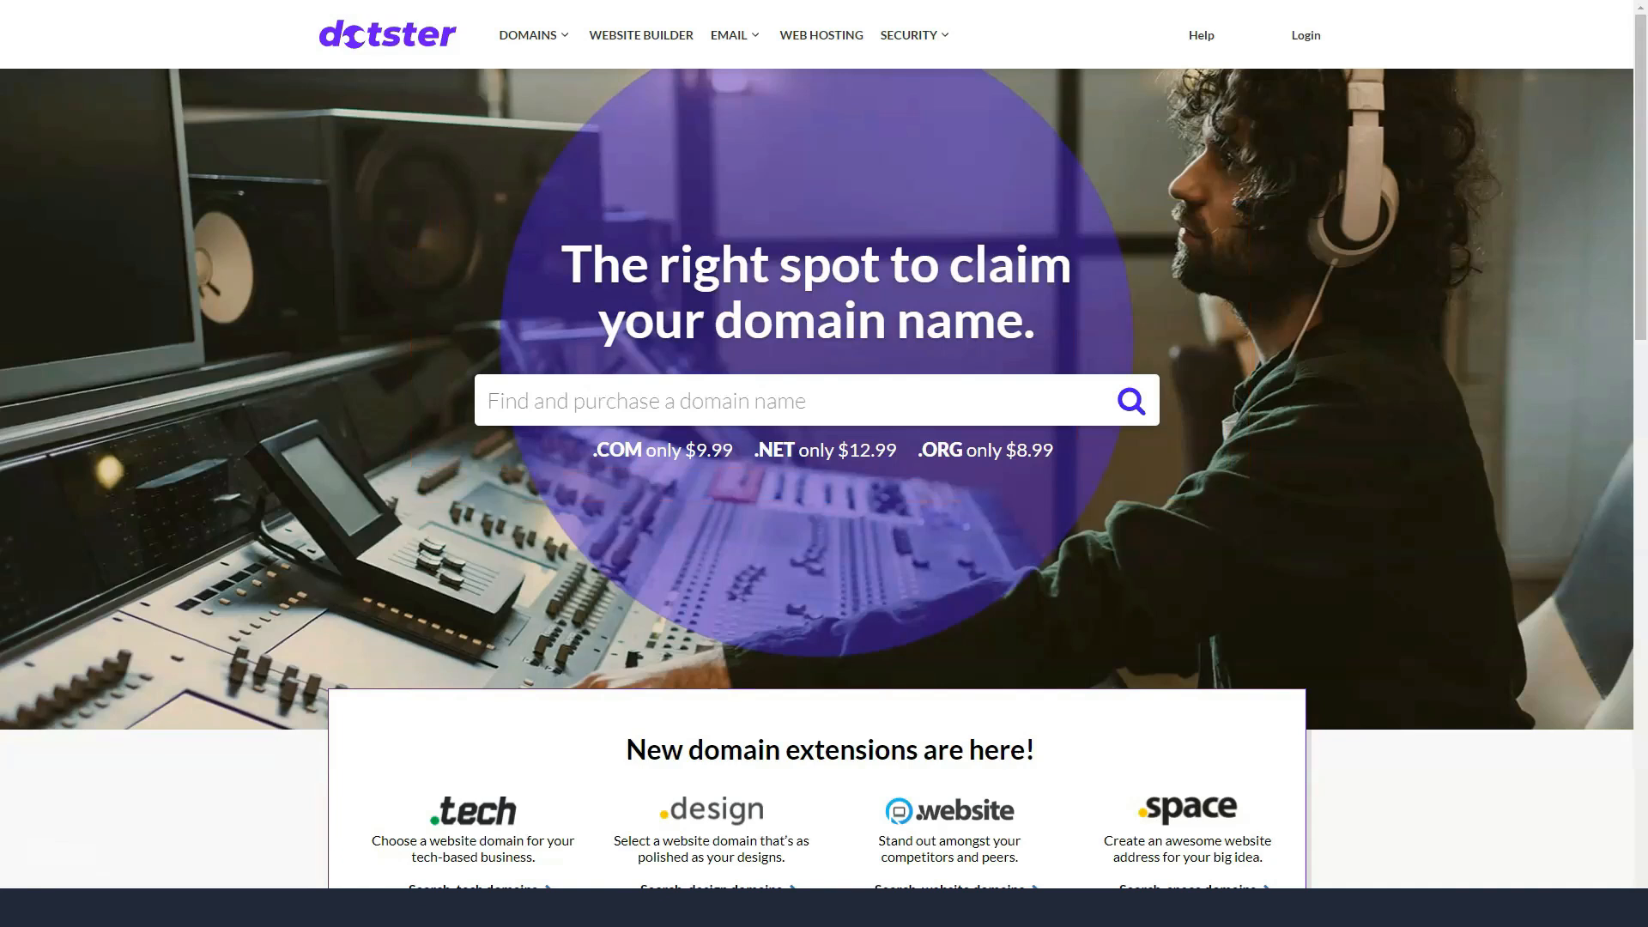
Scroll down the homepage to review the new domain extensions on offer.
scroll(down, 3)
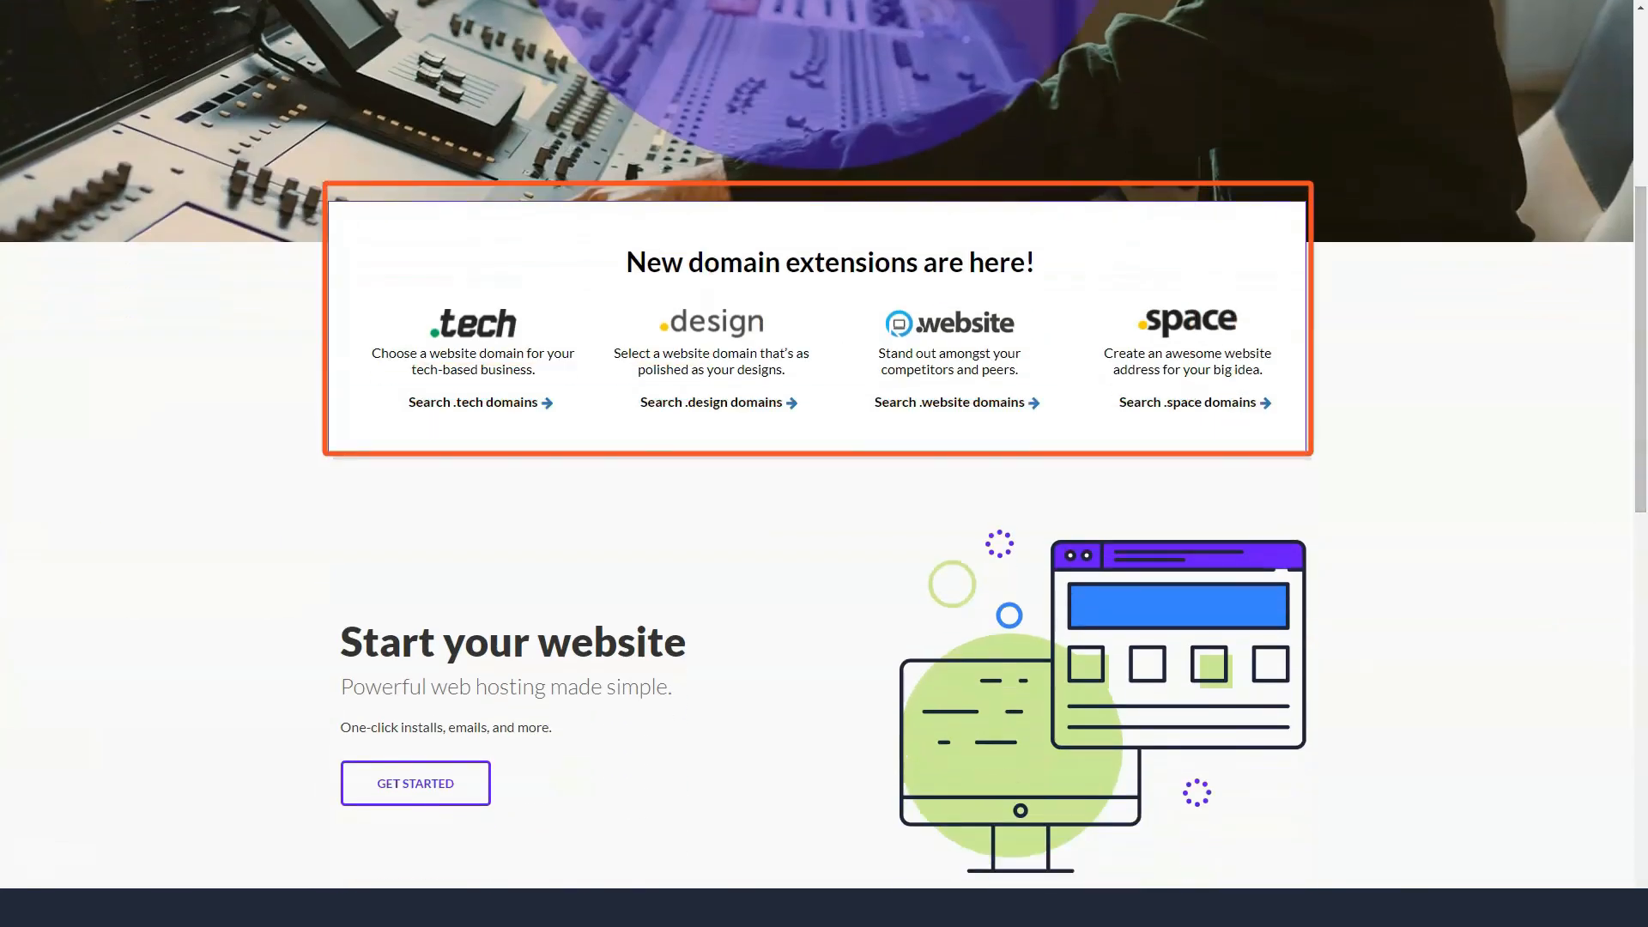
scroll(down, 3)
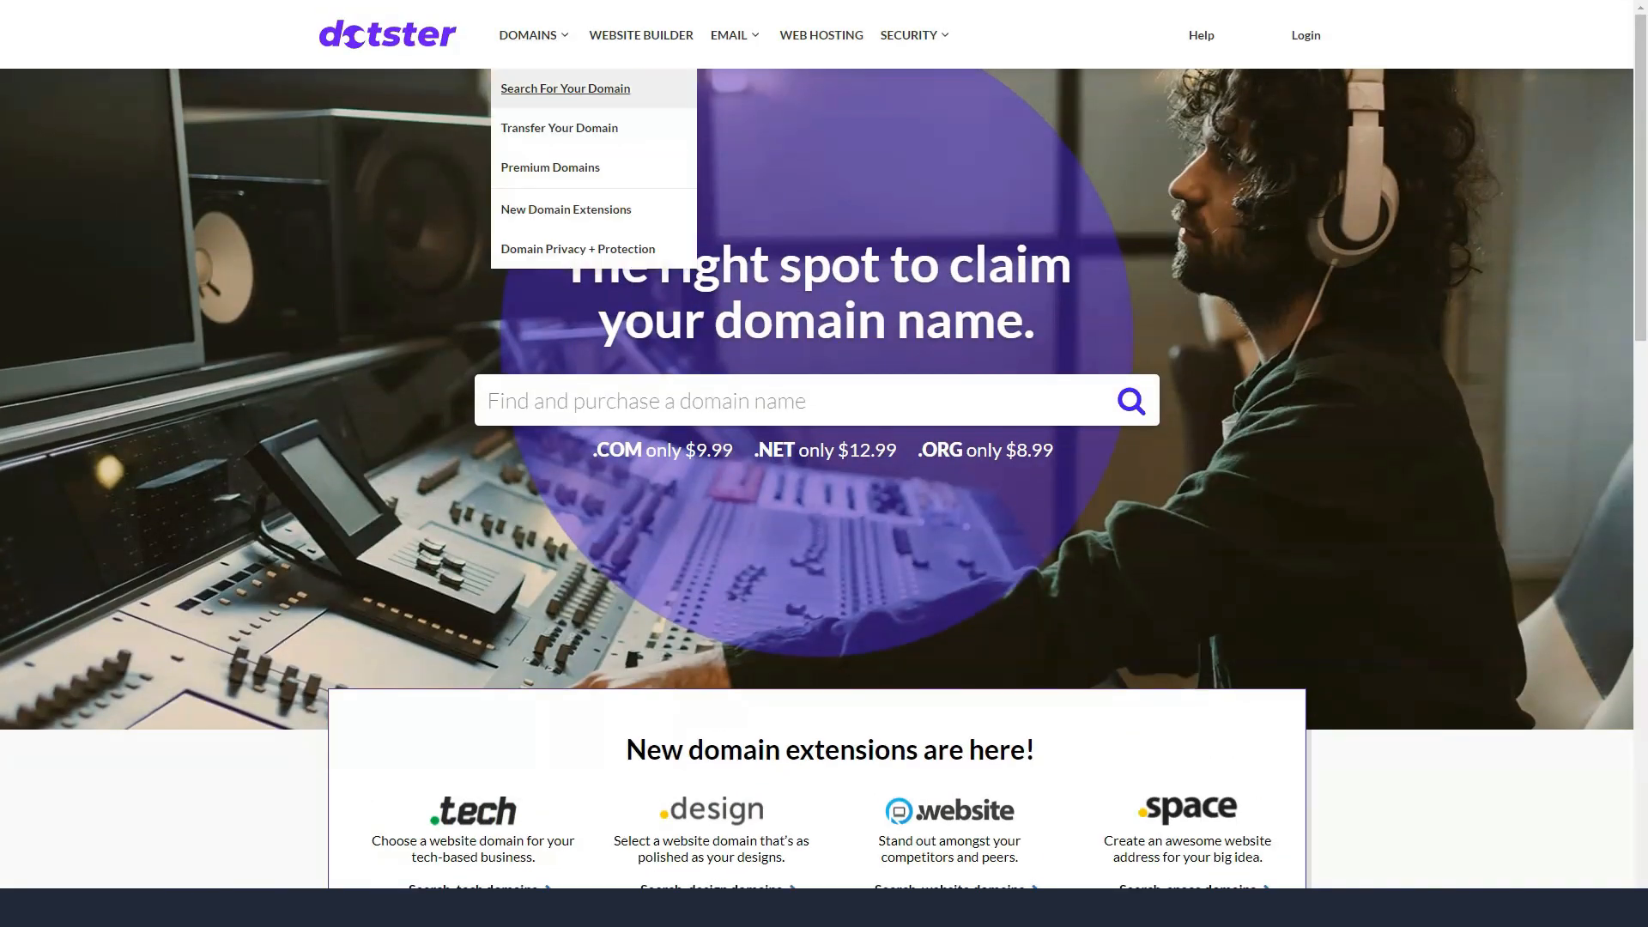
View the Domain Search page down through its benefits and domain-buying FAQ.
click(565, 88)
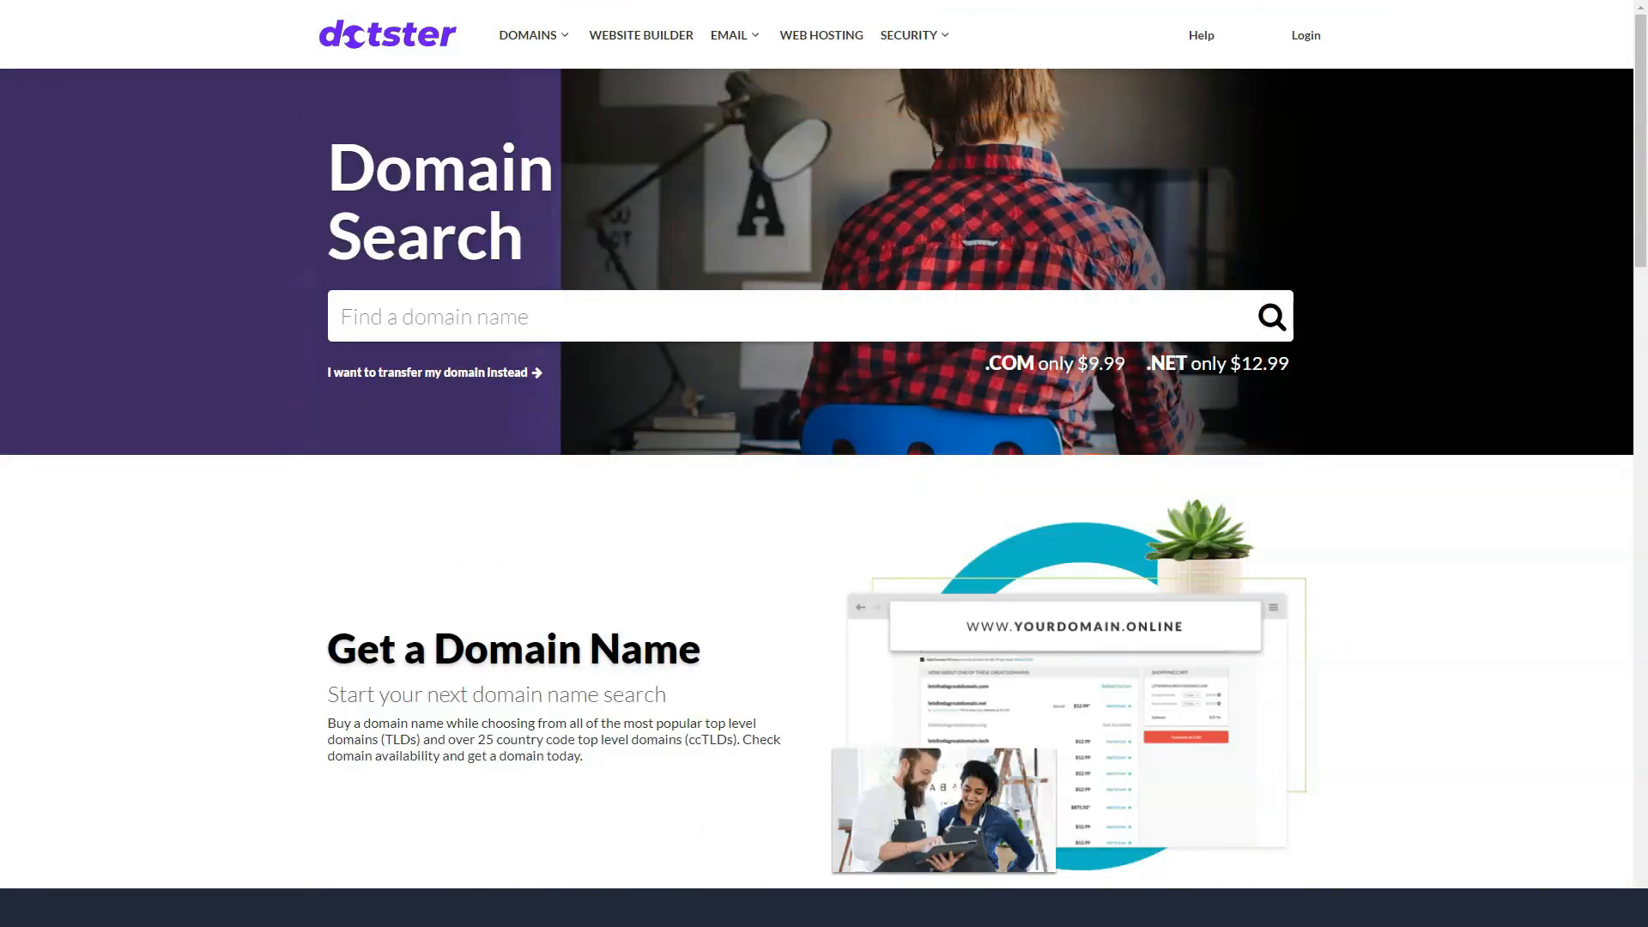
scroll(down, 3)
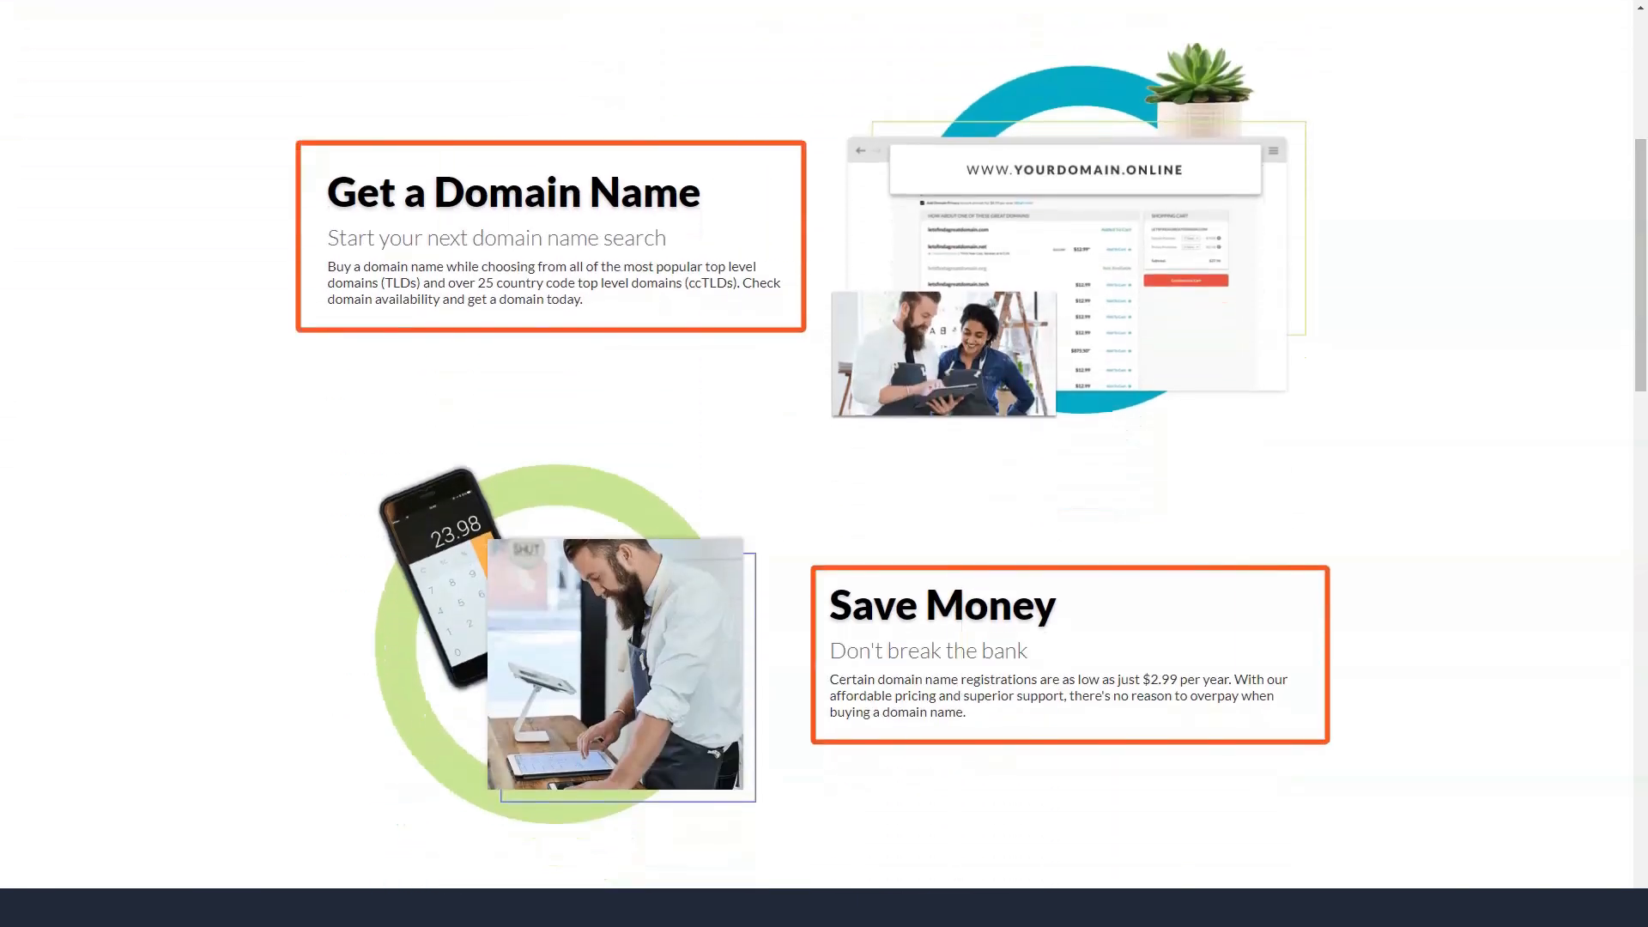
scroll(down, 3)
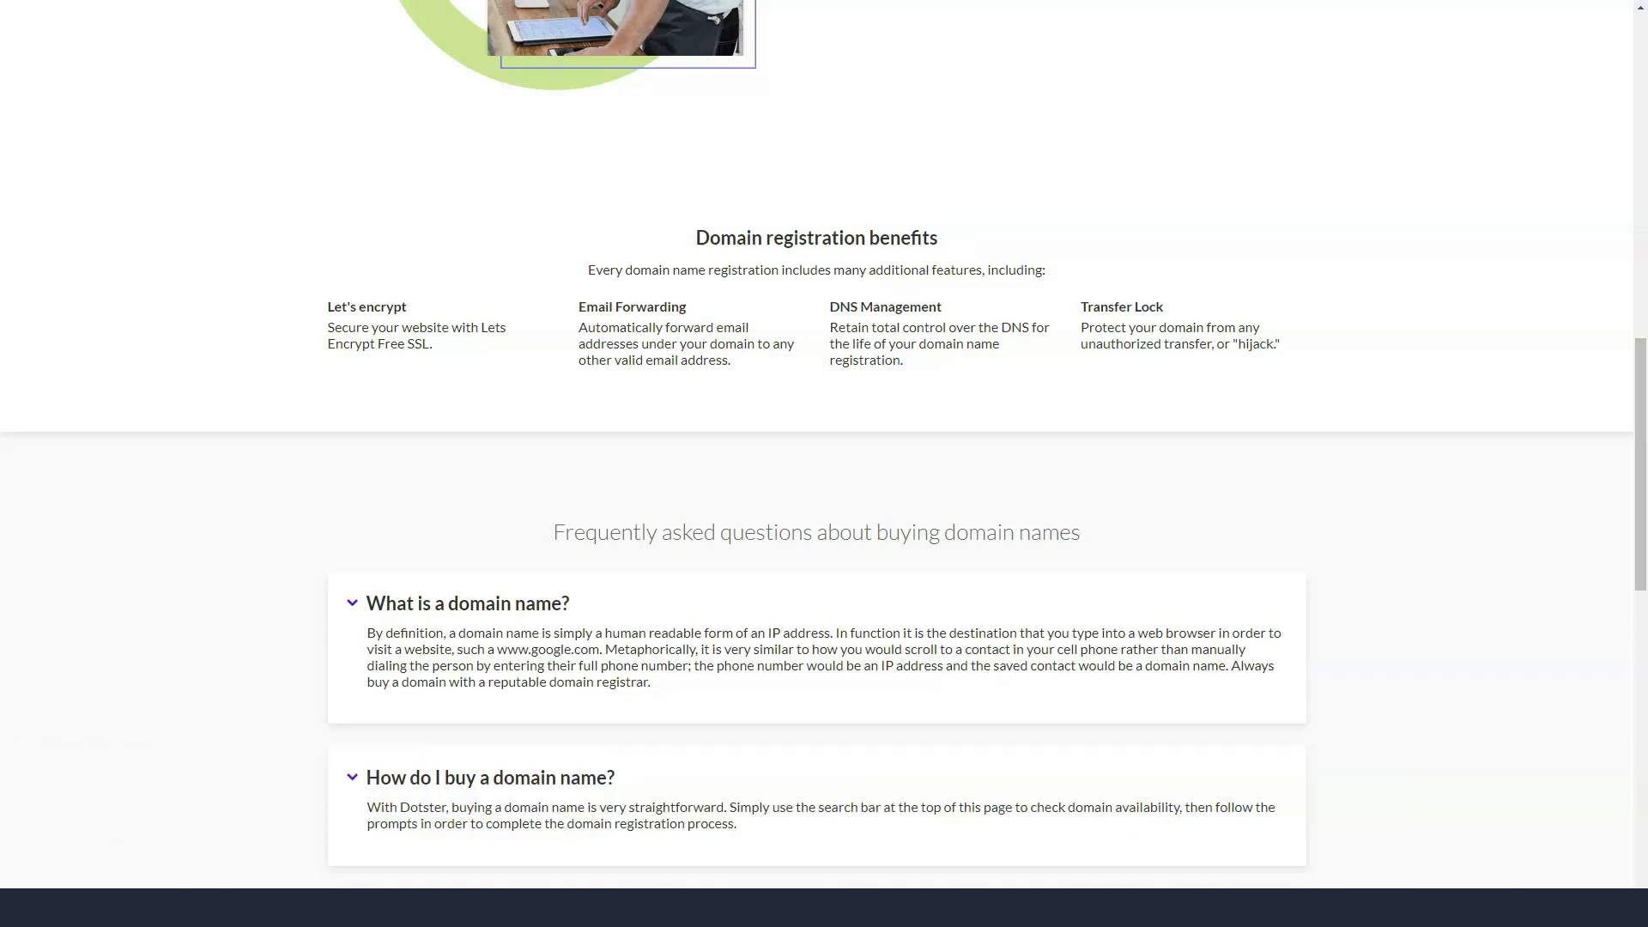
scroll(down, 3)
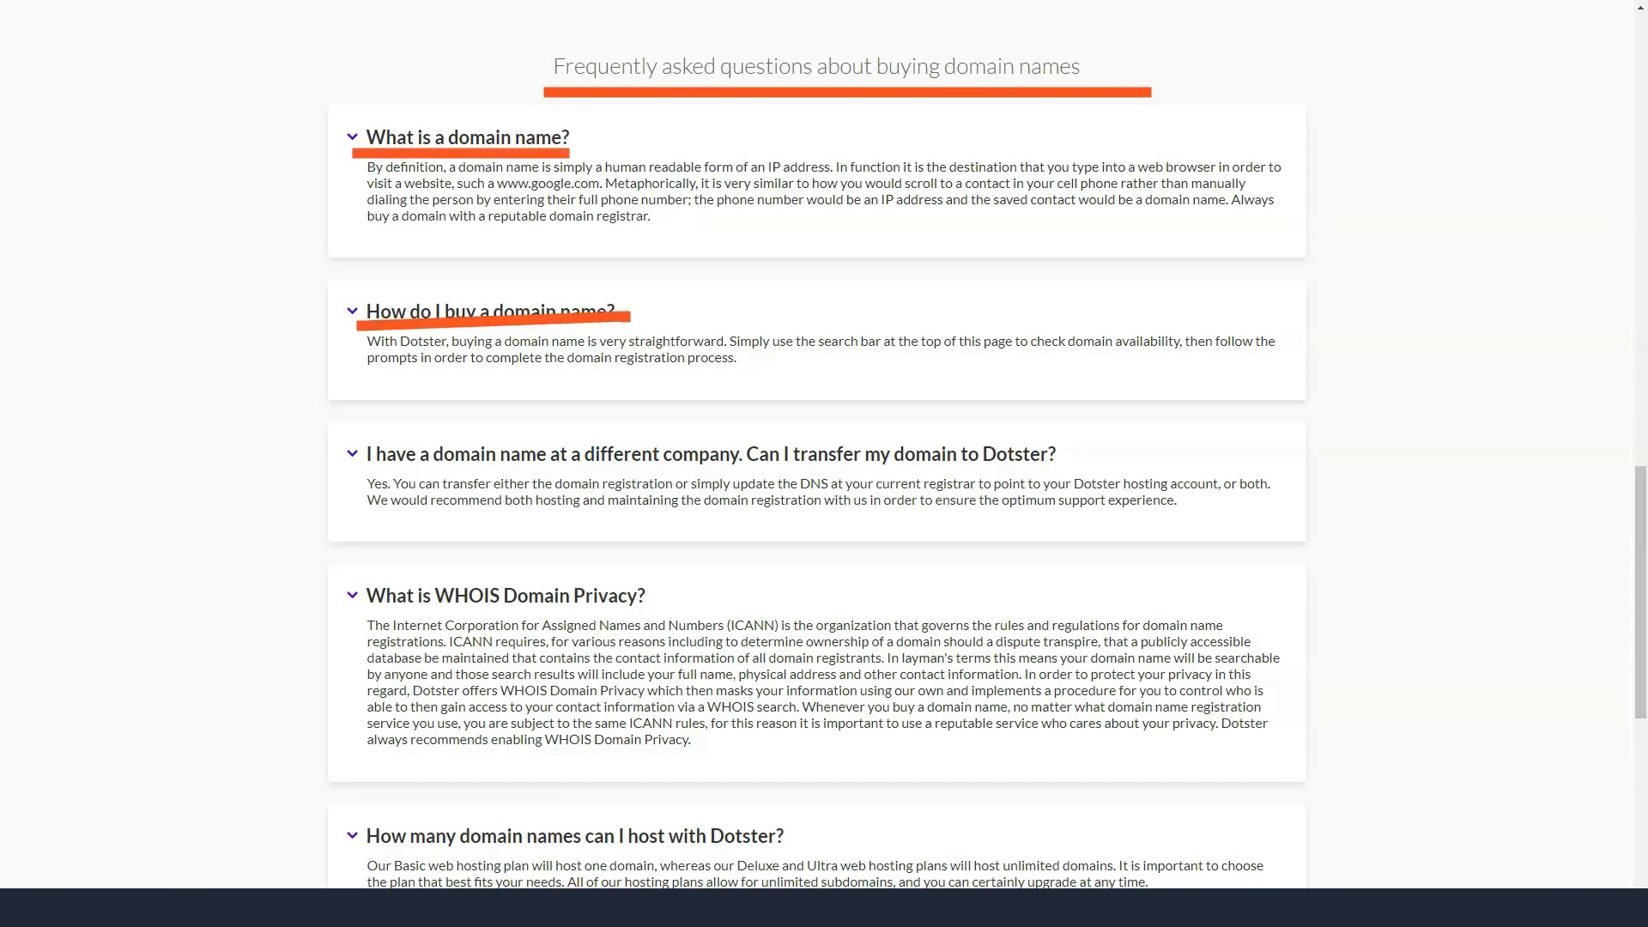
scroll(down, 3)
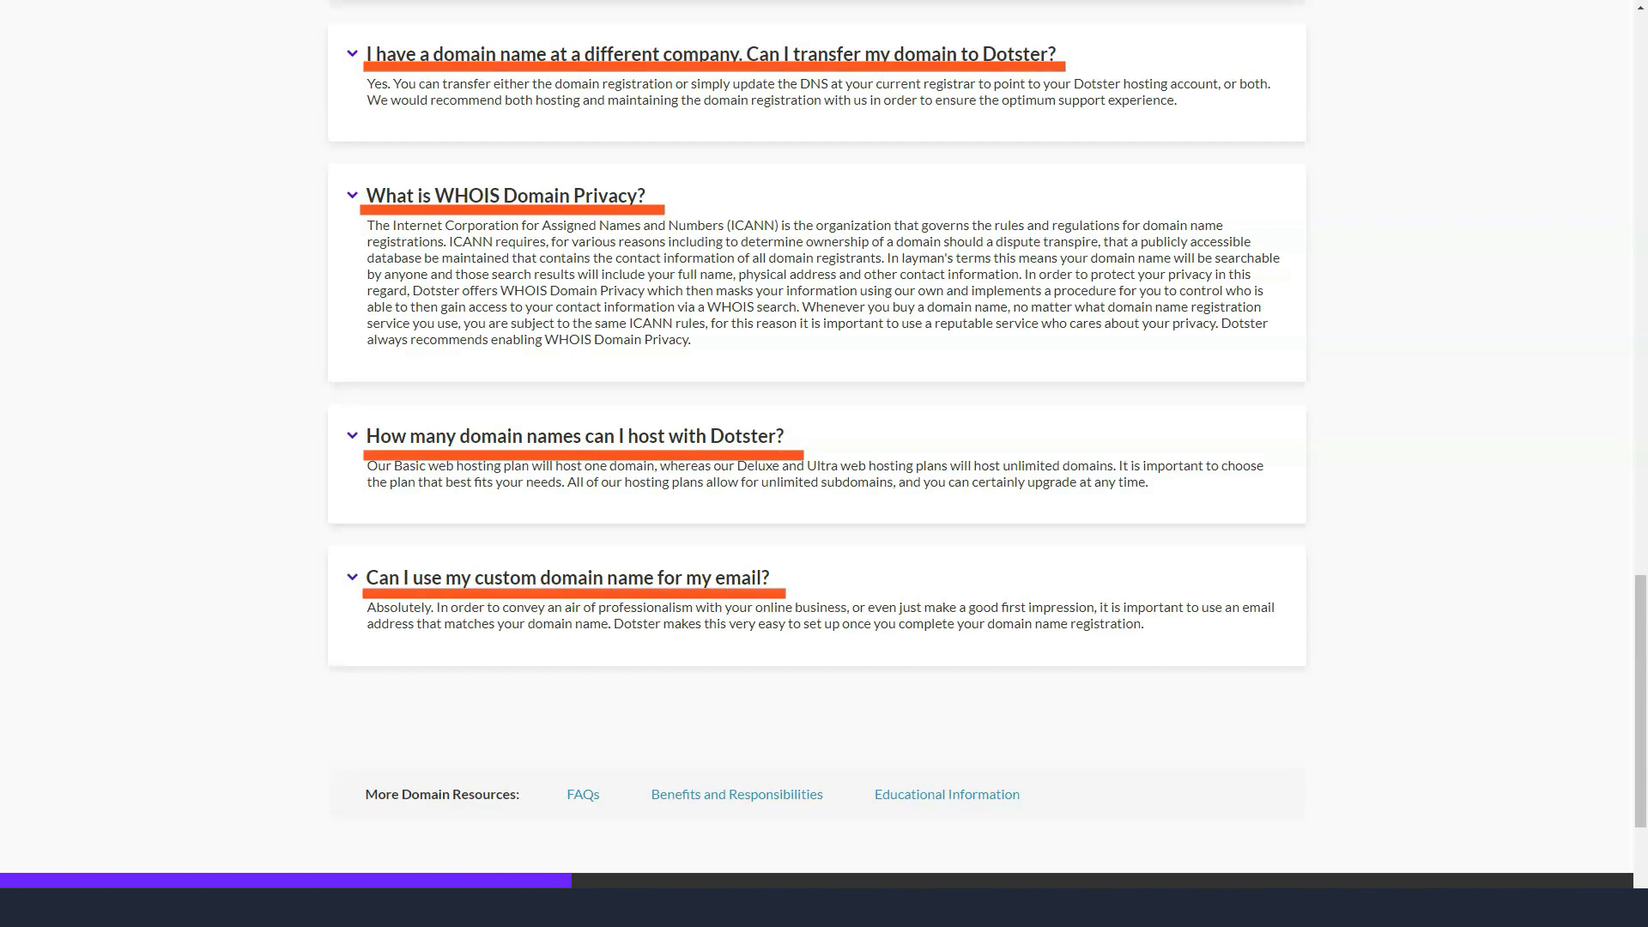
scroll(down, 3)
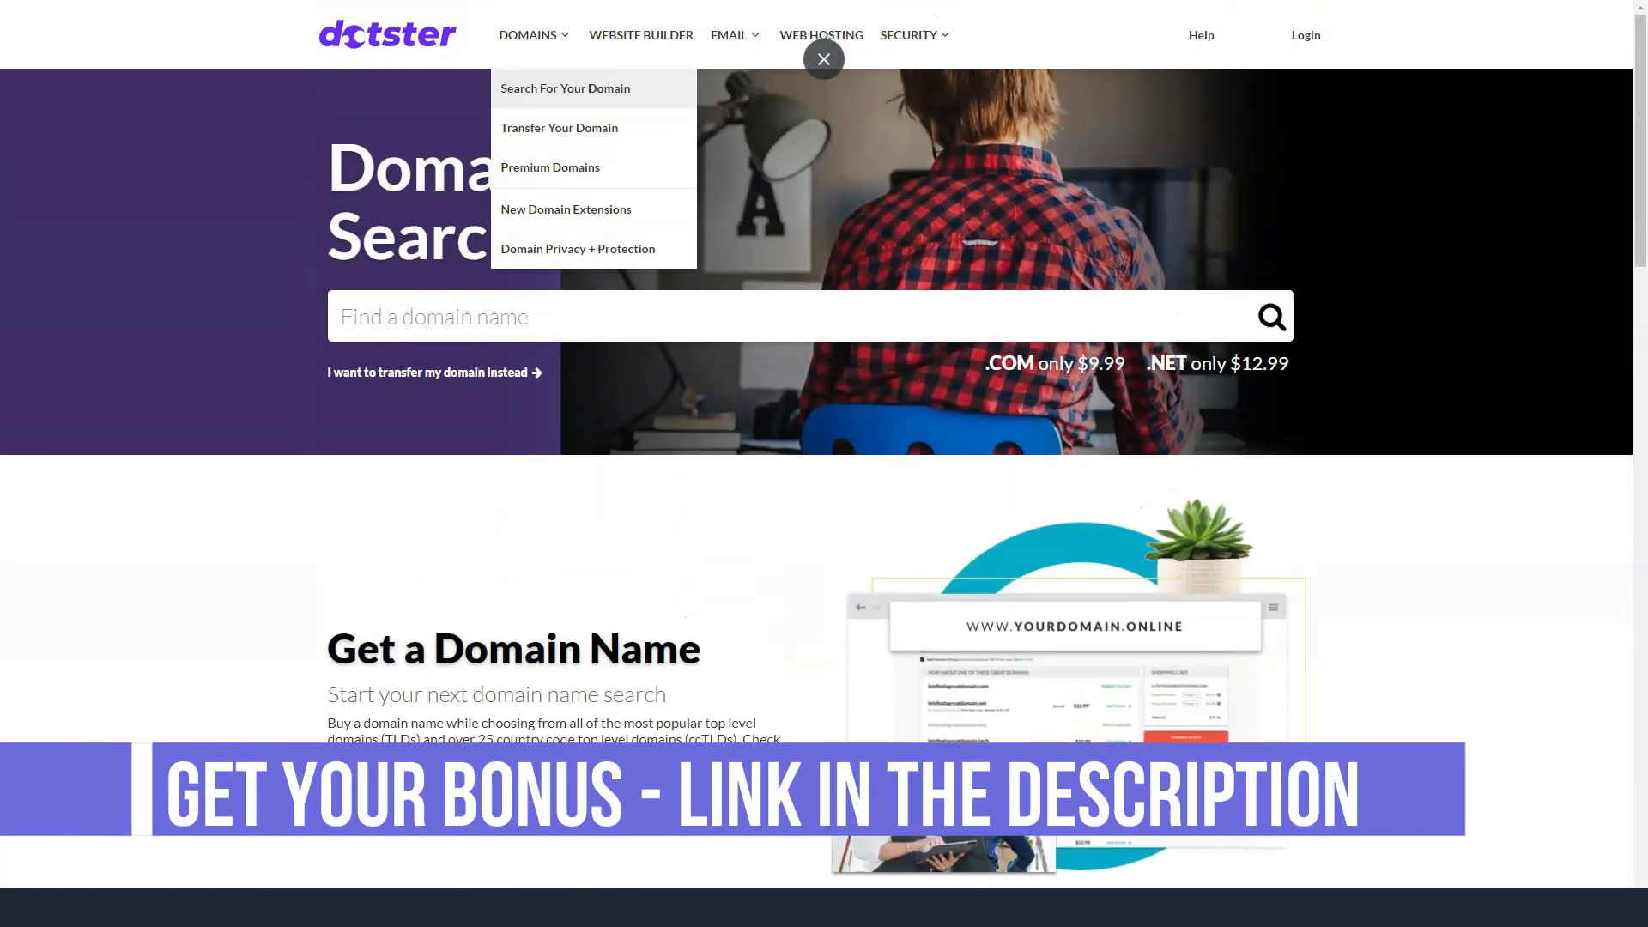
View the Domain Transfer page through its transfer requirements and FAQ.
click(560, 127)
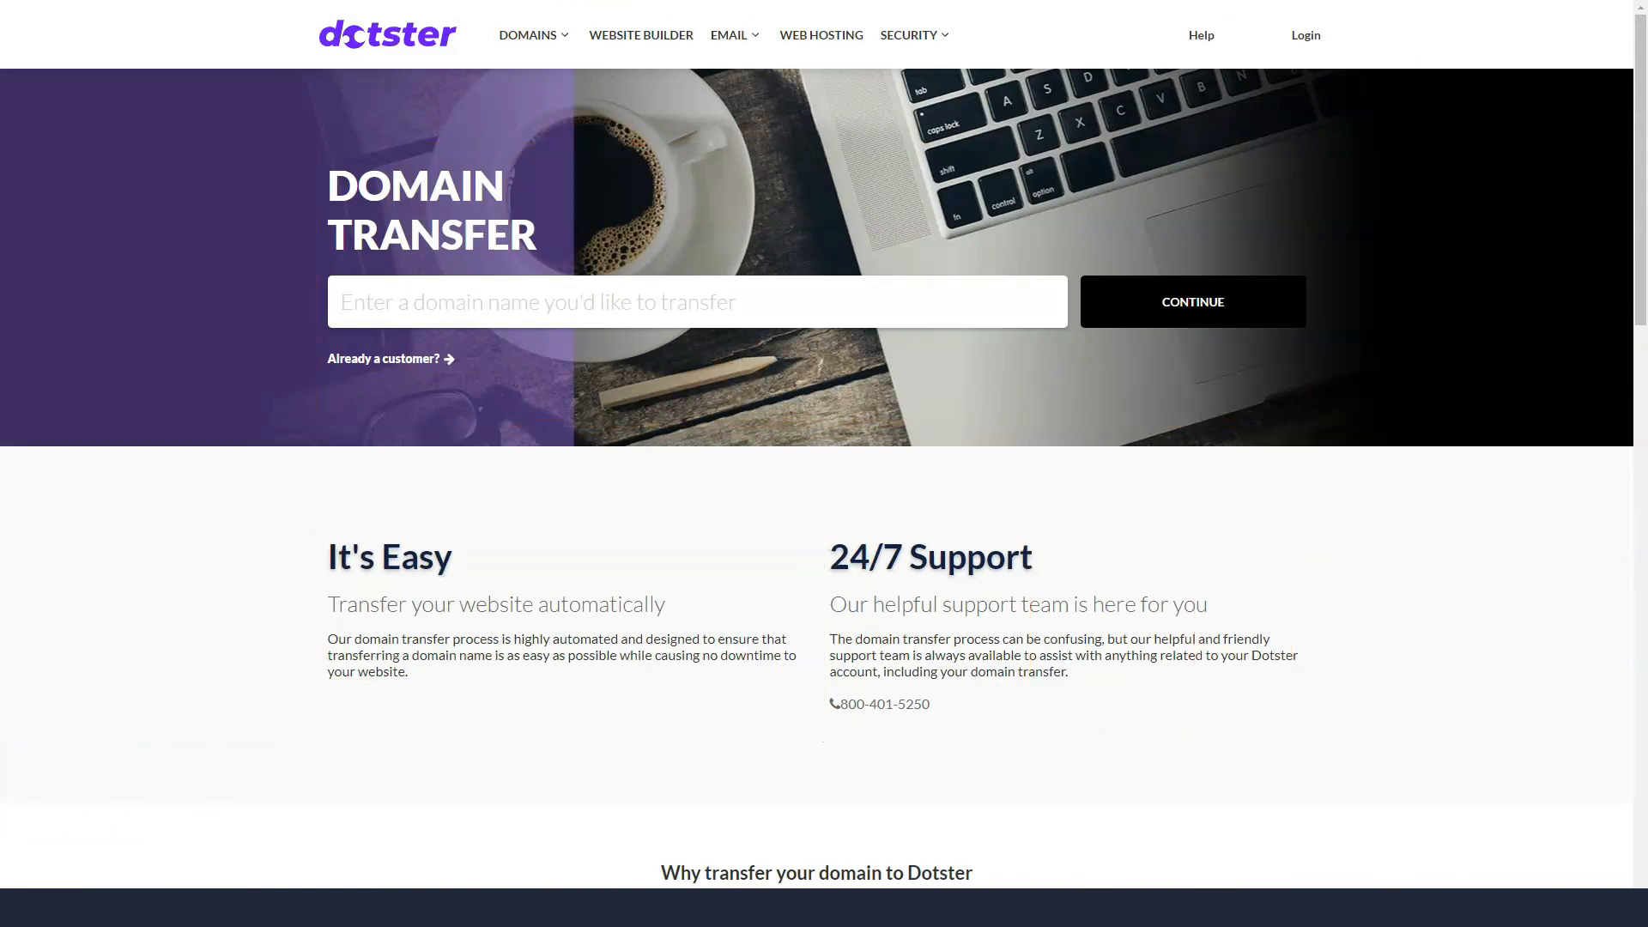
scroll(down, 3)
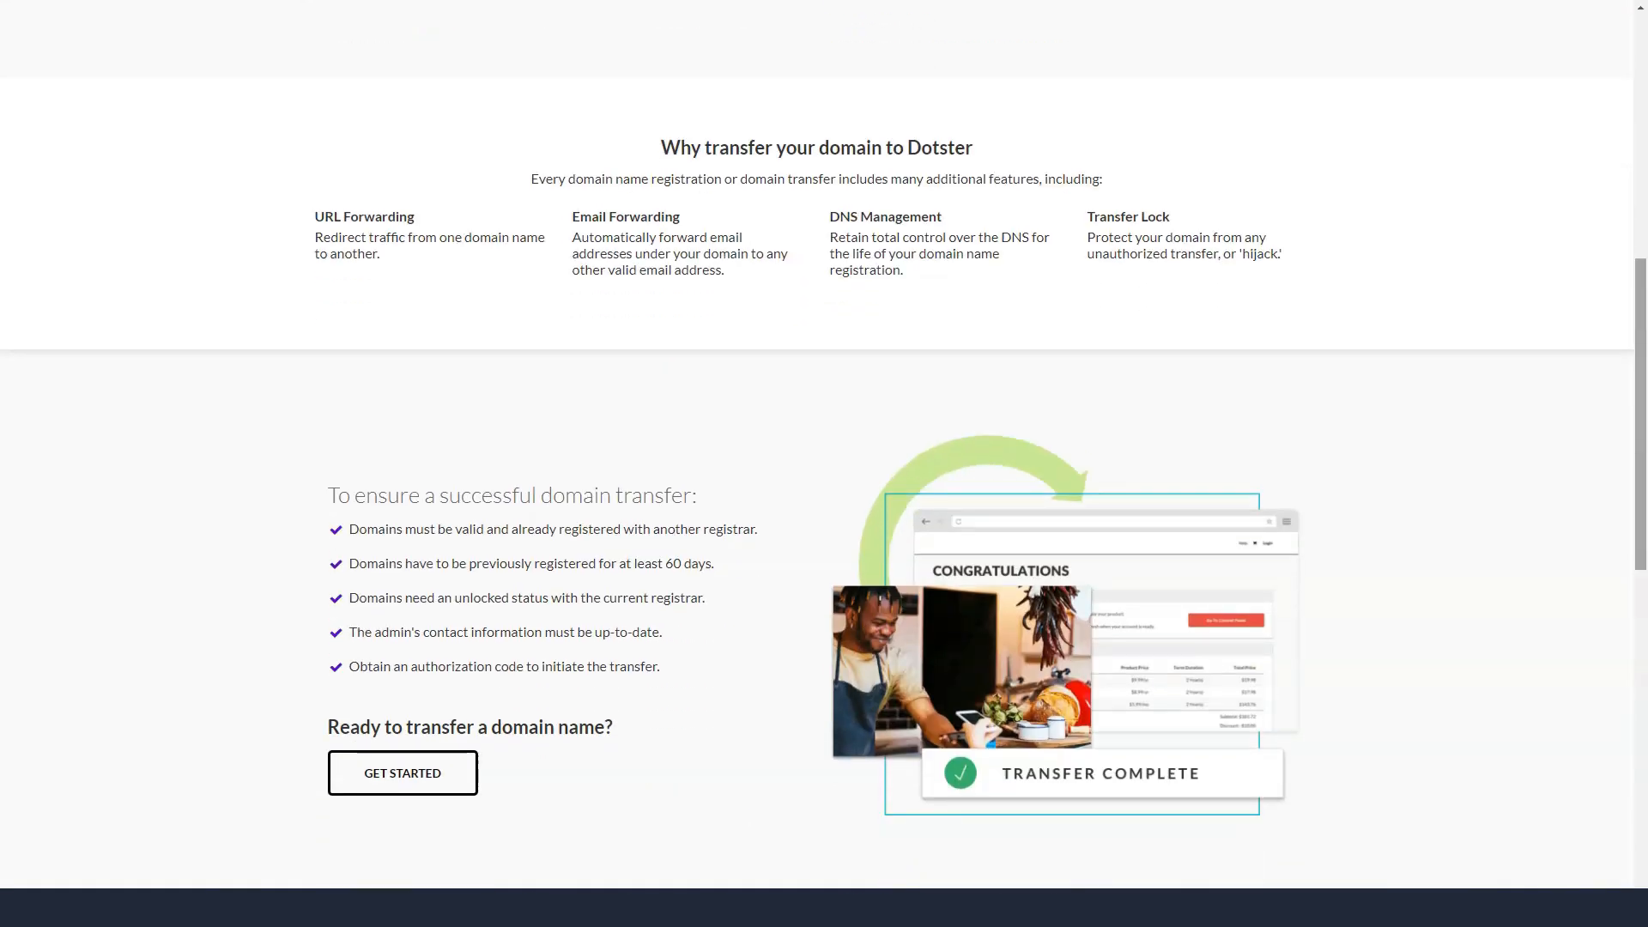
scroll(down, 3)
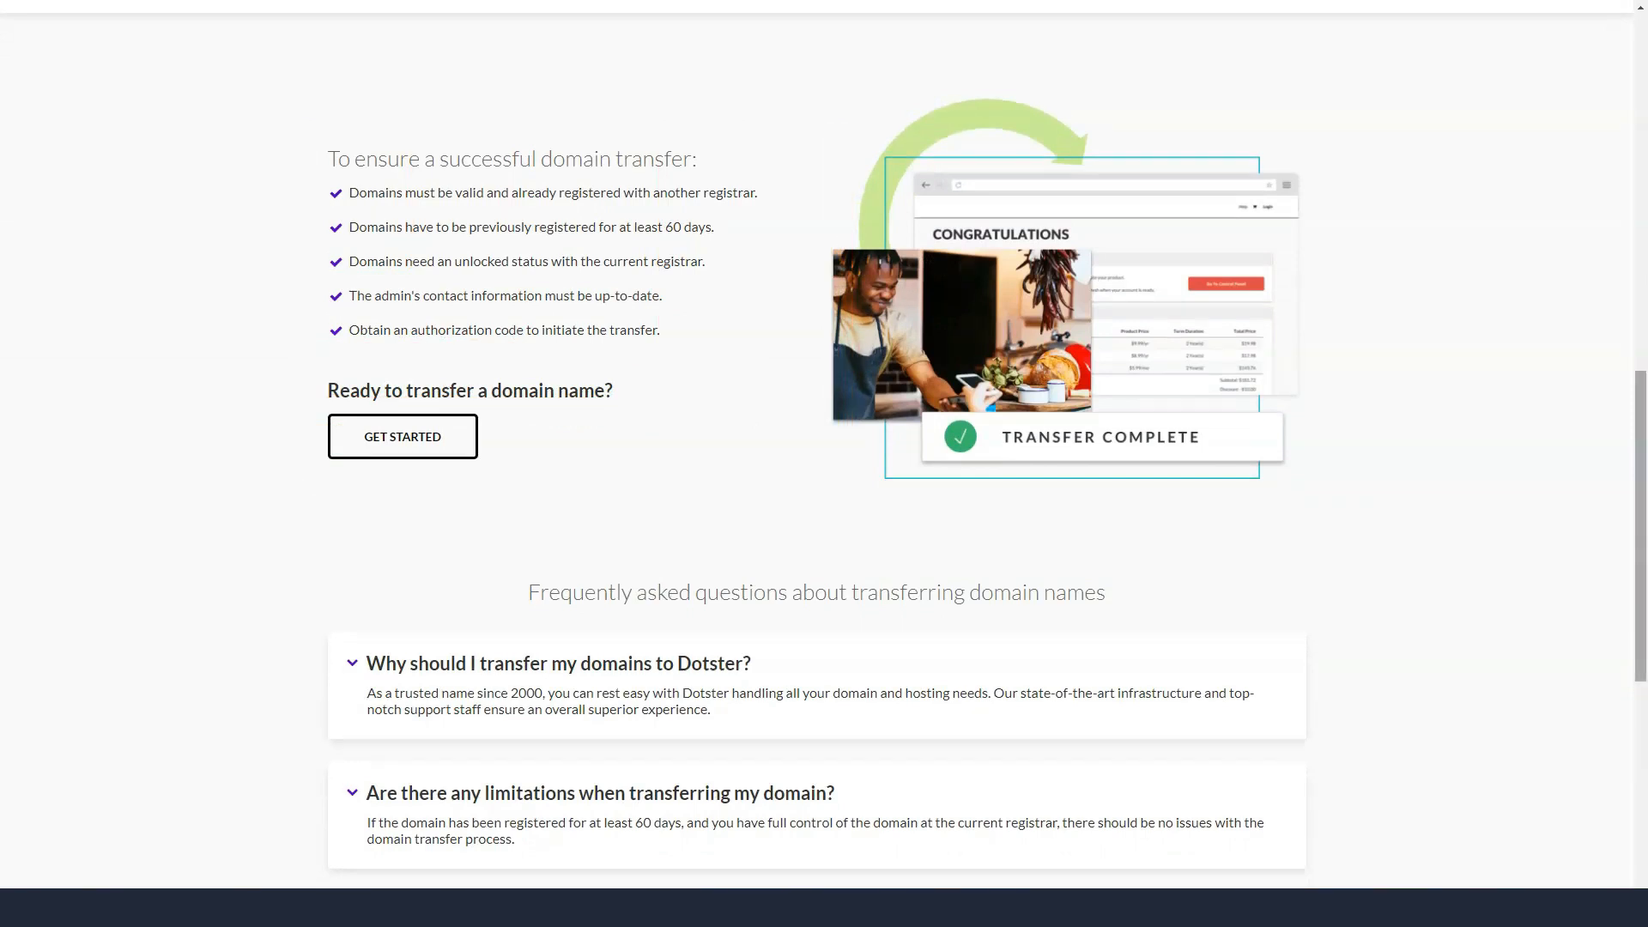
scroll(down, 3)
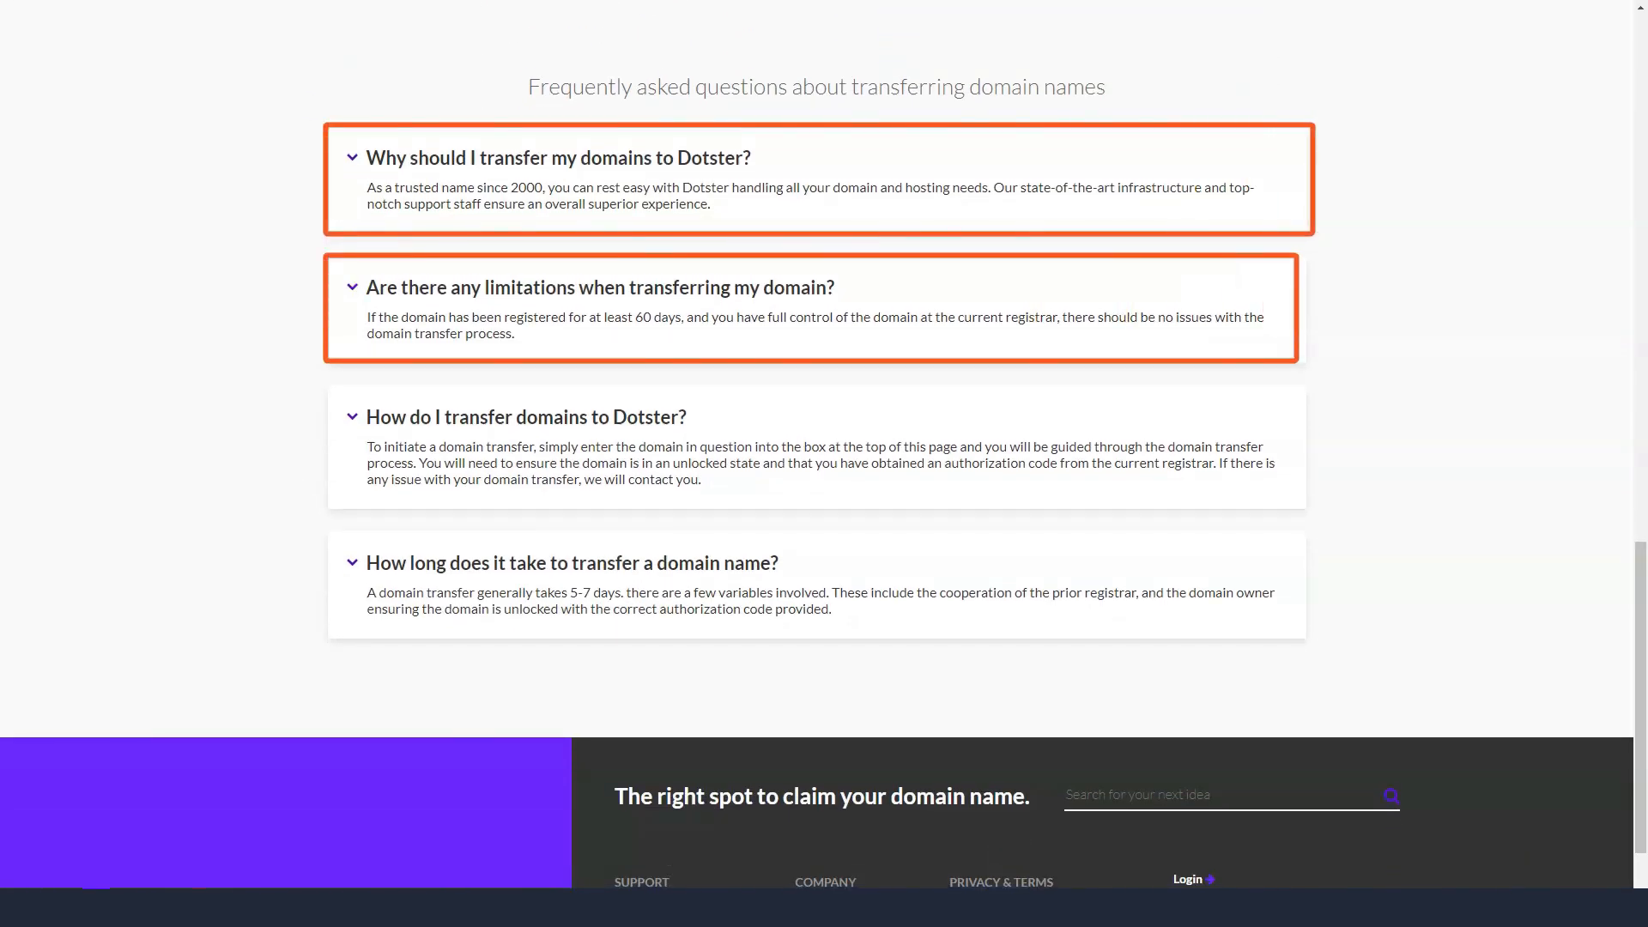
click(525, 416)
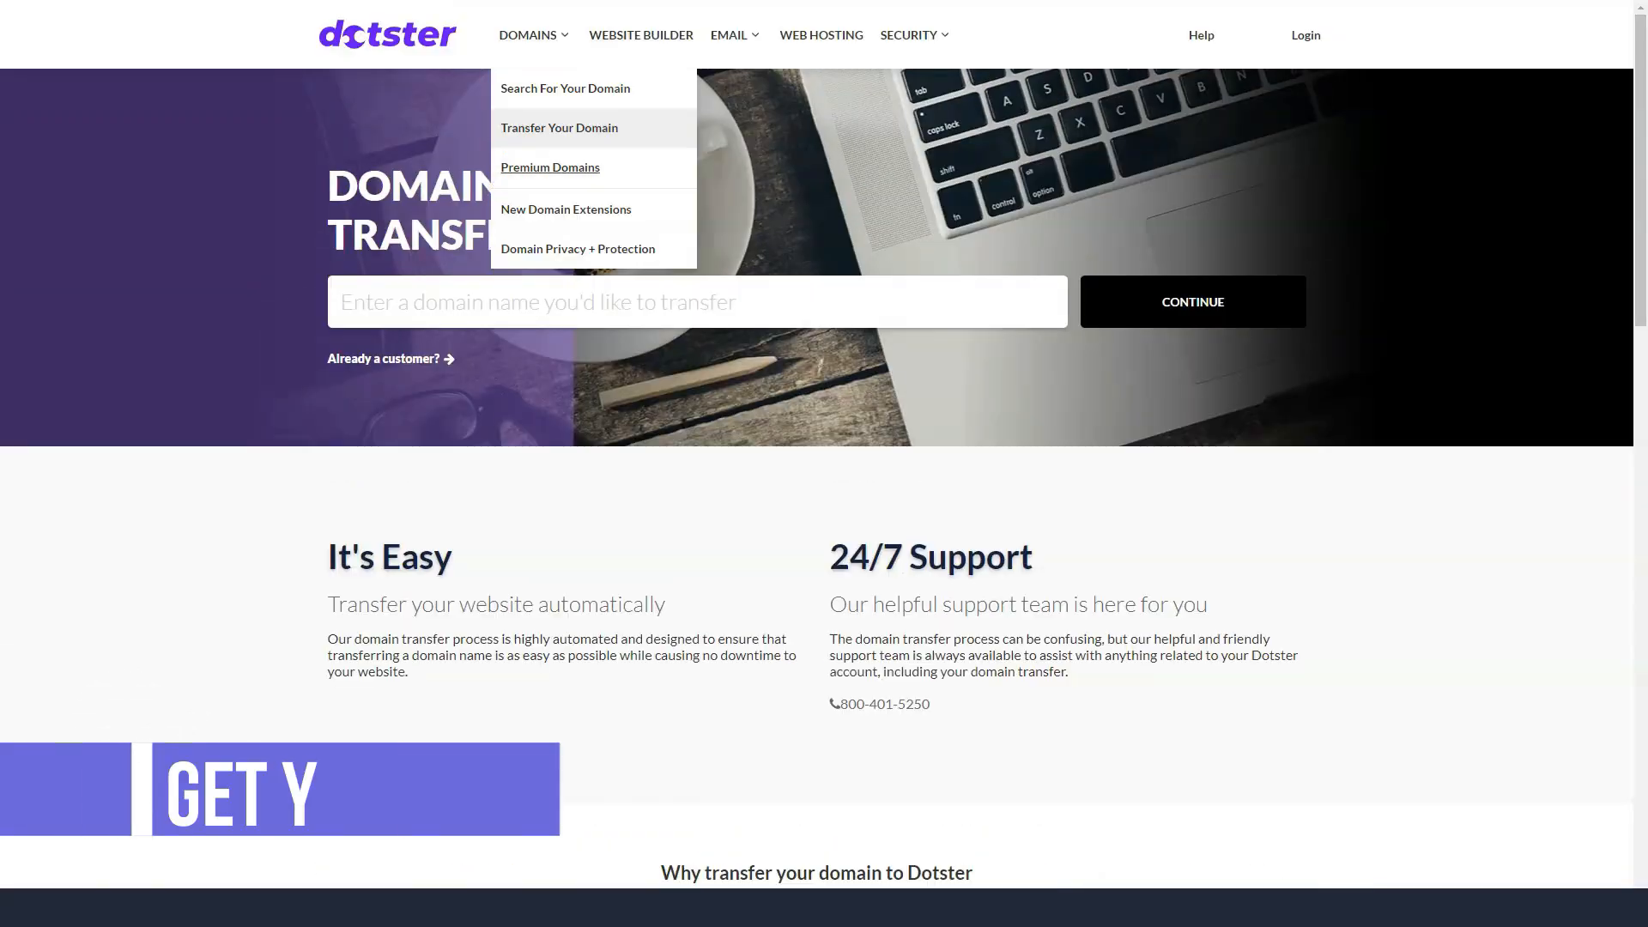
View the Premium Domains page through its benefits and FAQ.
click(549, 167)
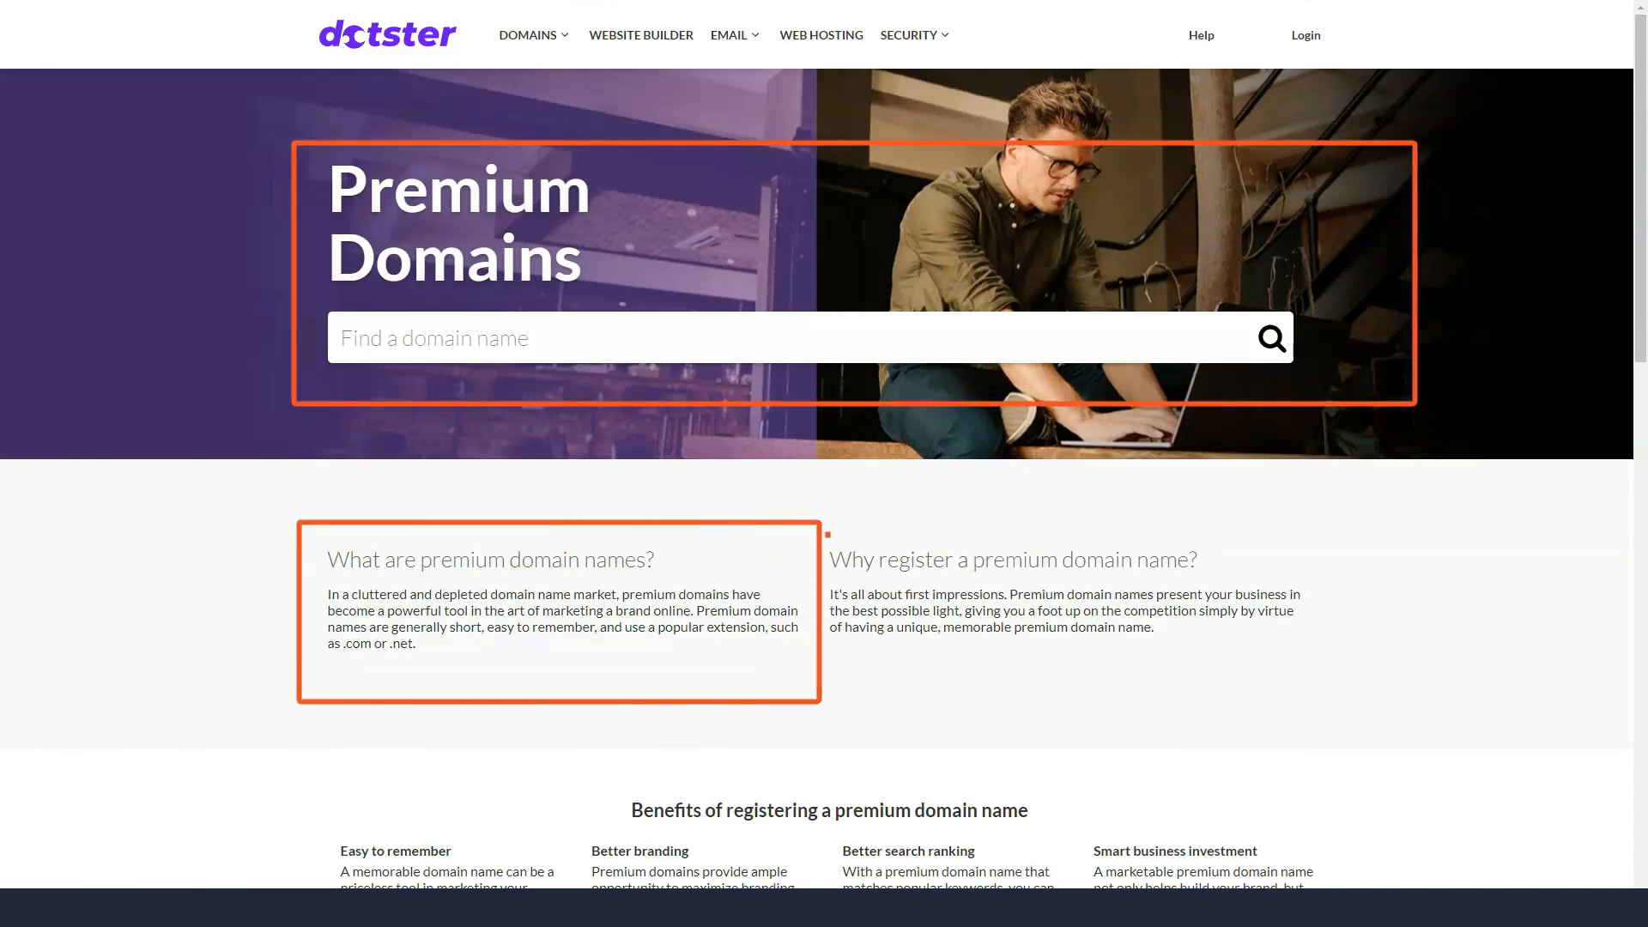
scroll(down, 3)
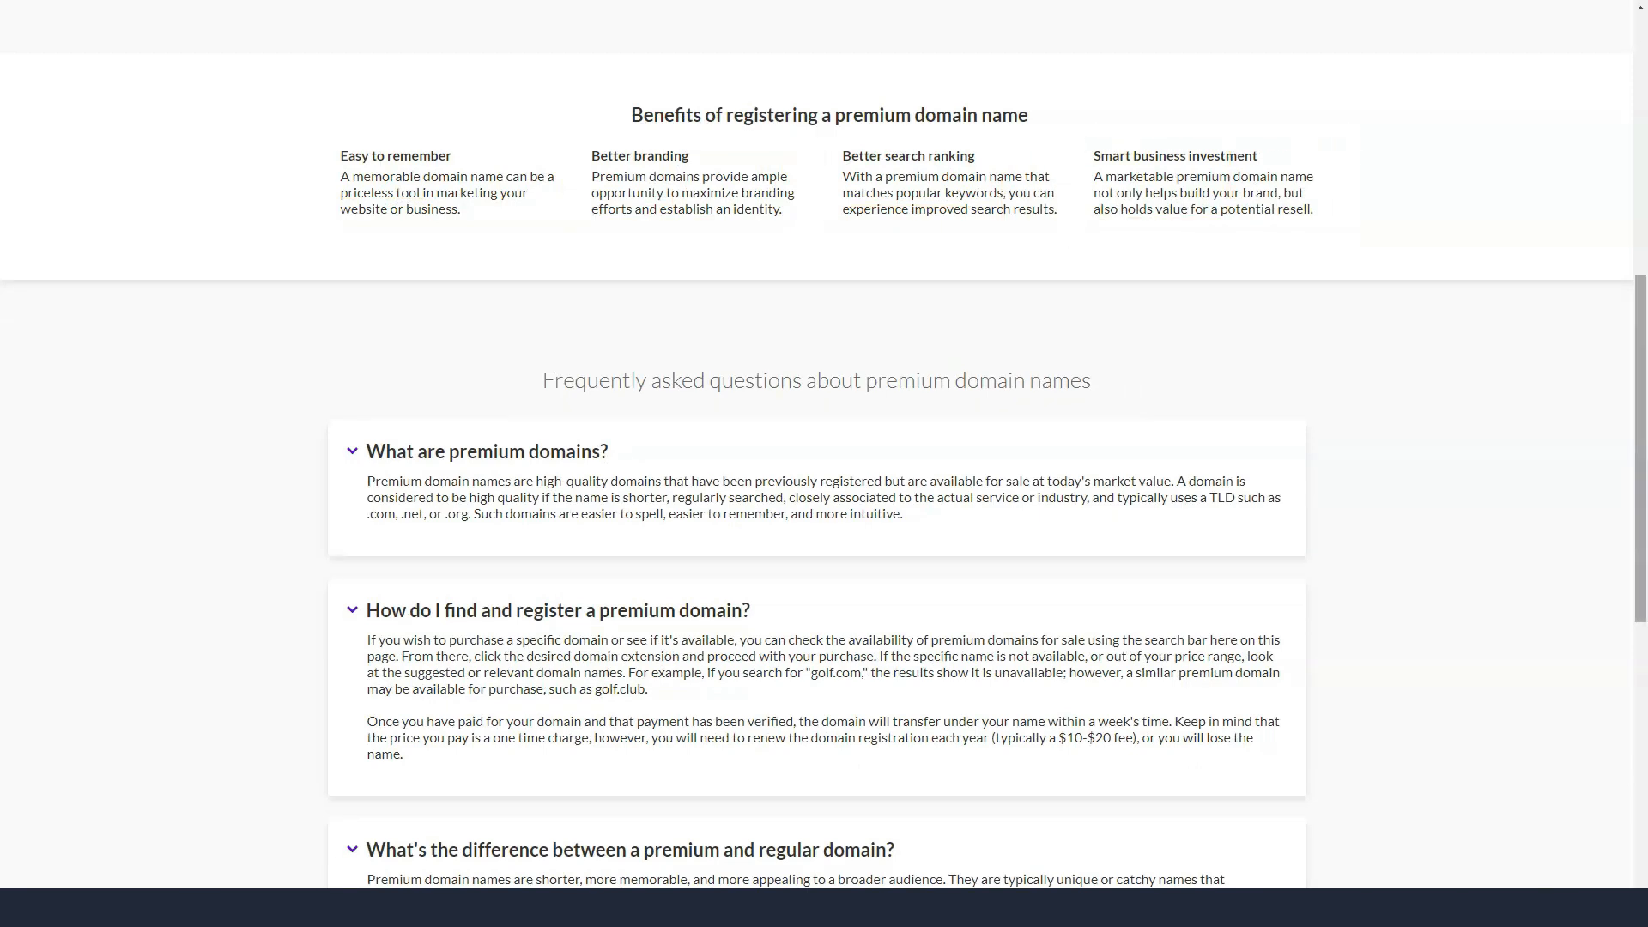
scroll(down, 3)
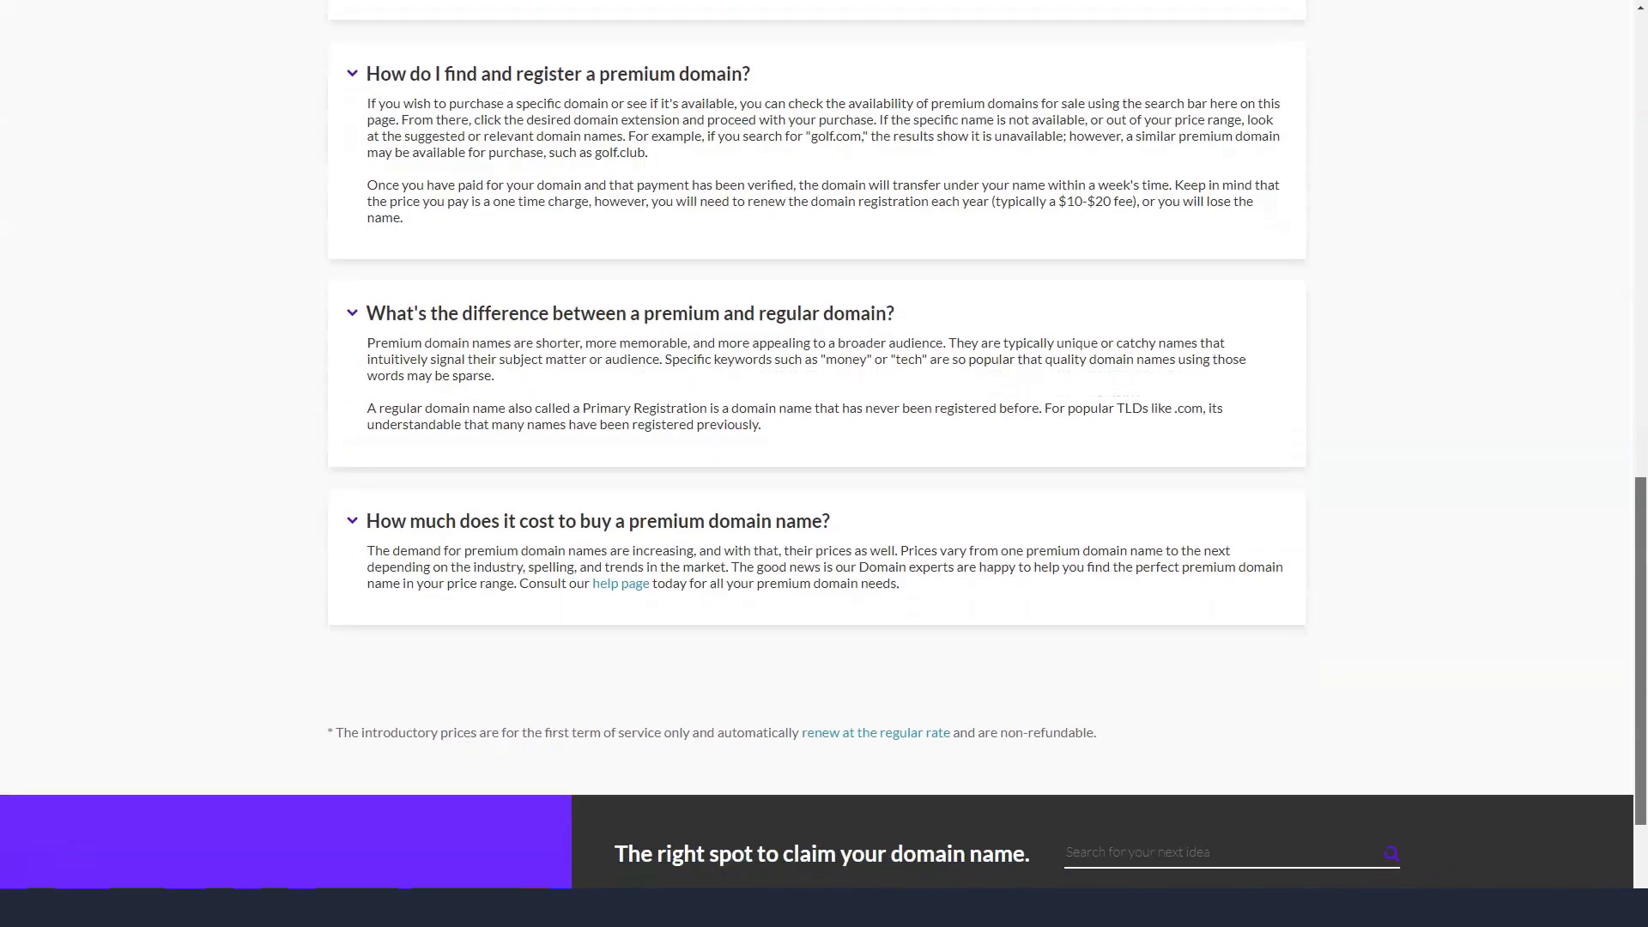
click(529, 34)
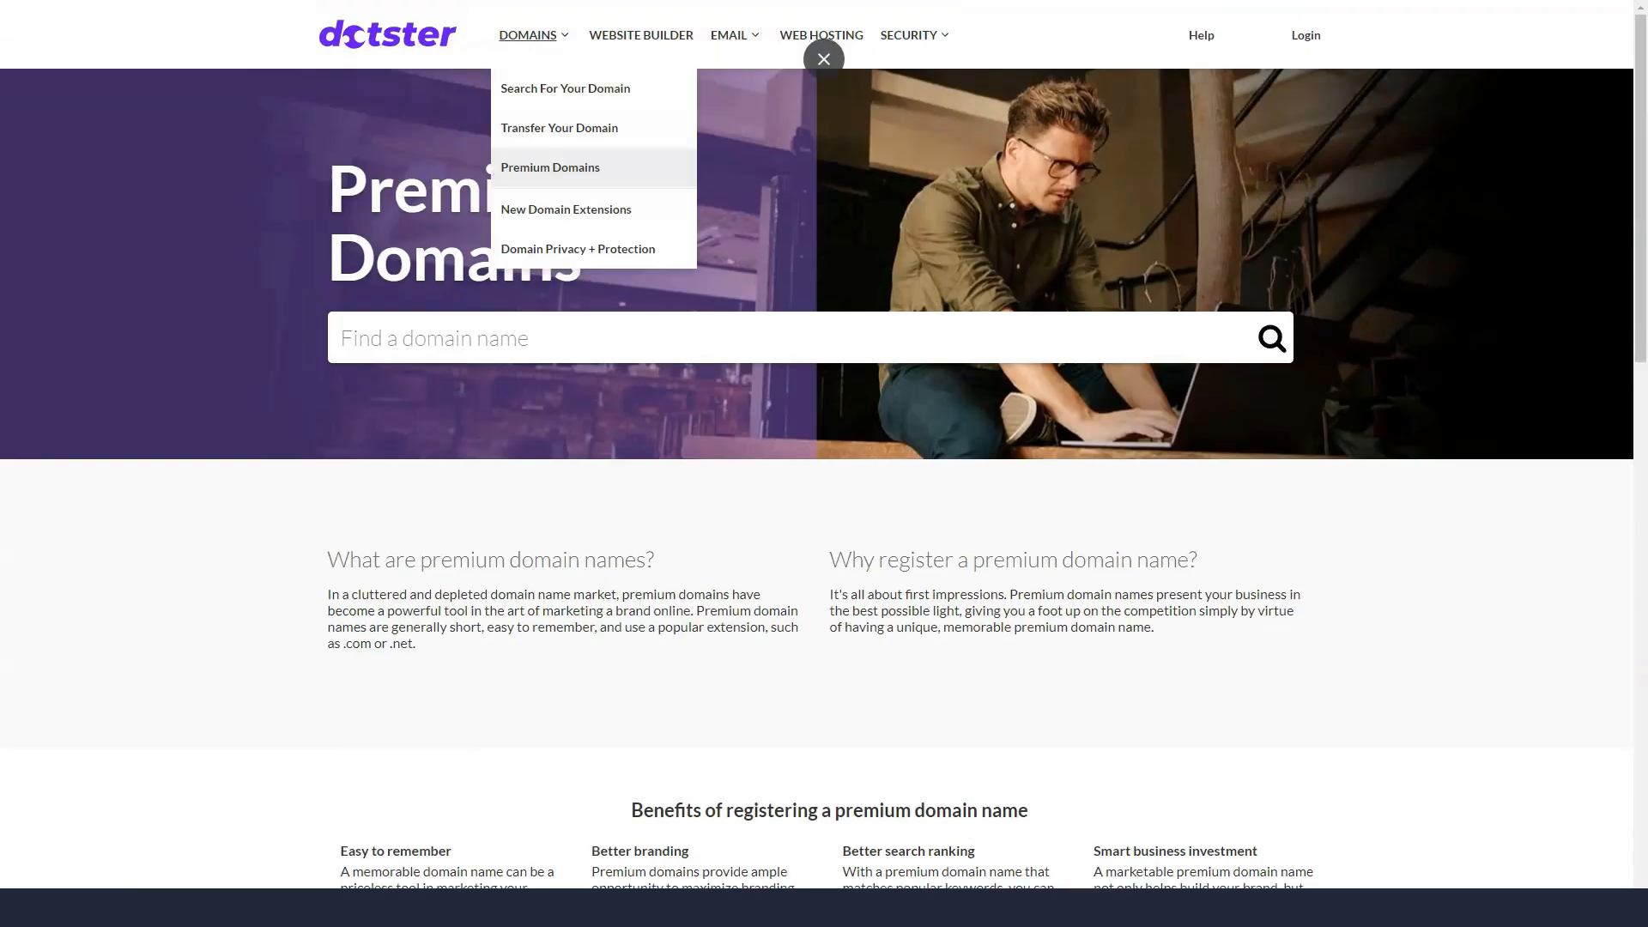
View the New Domain Extensions page through its TLD price table and FAQ.
click(564, 209)
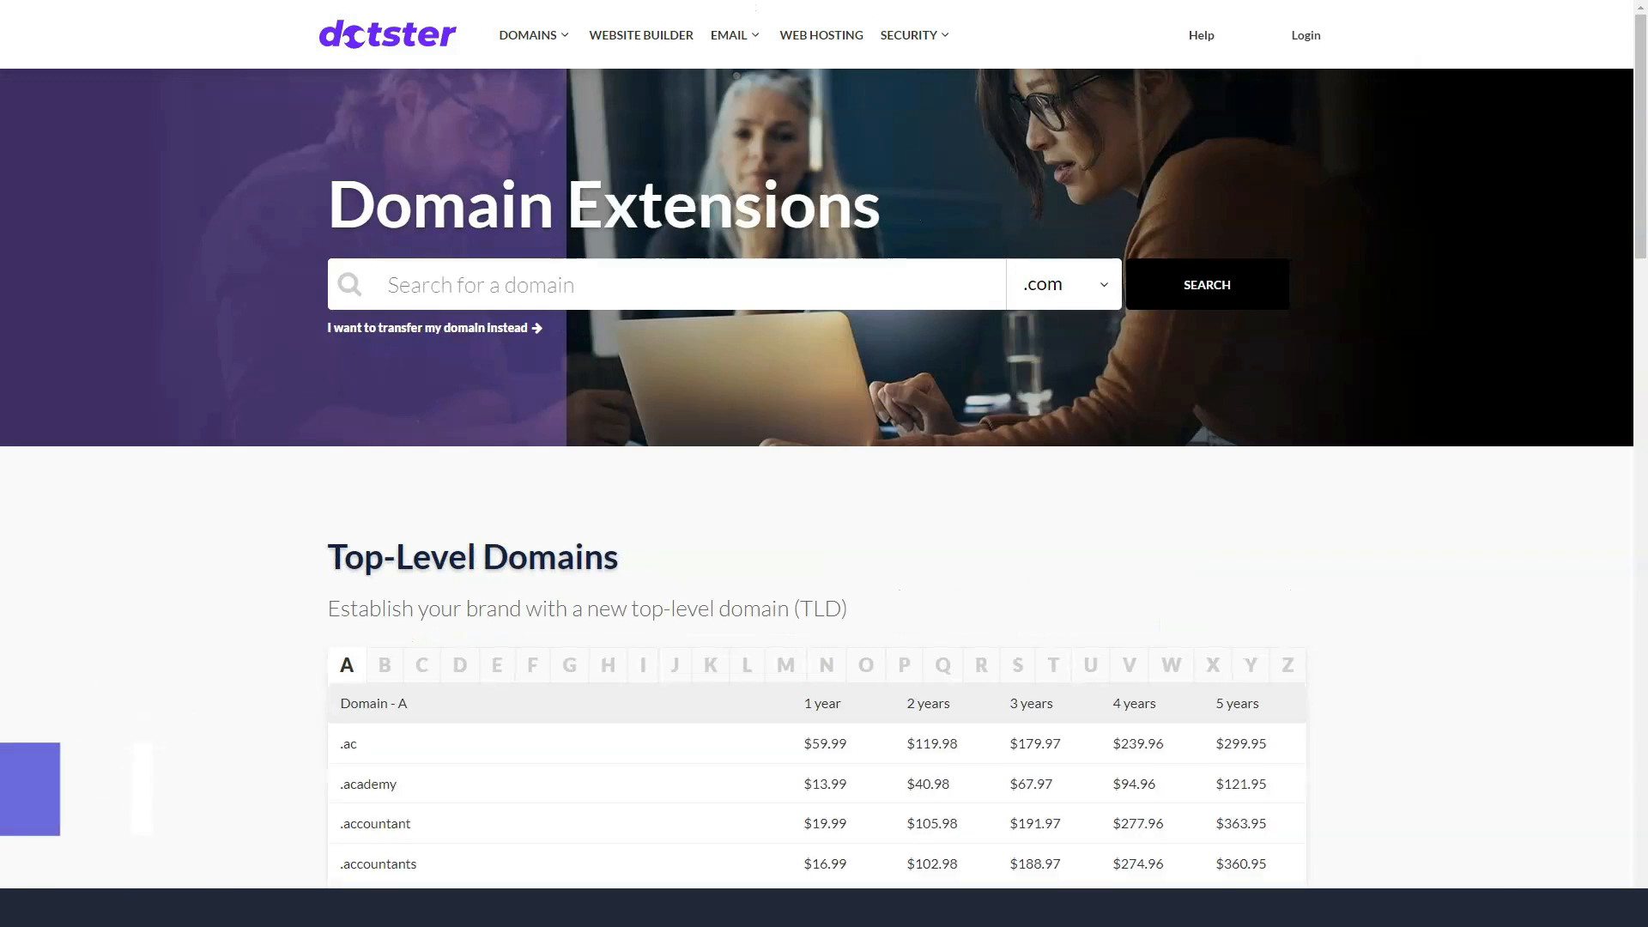
scroll(down, 3)
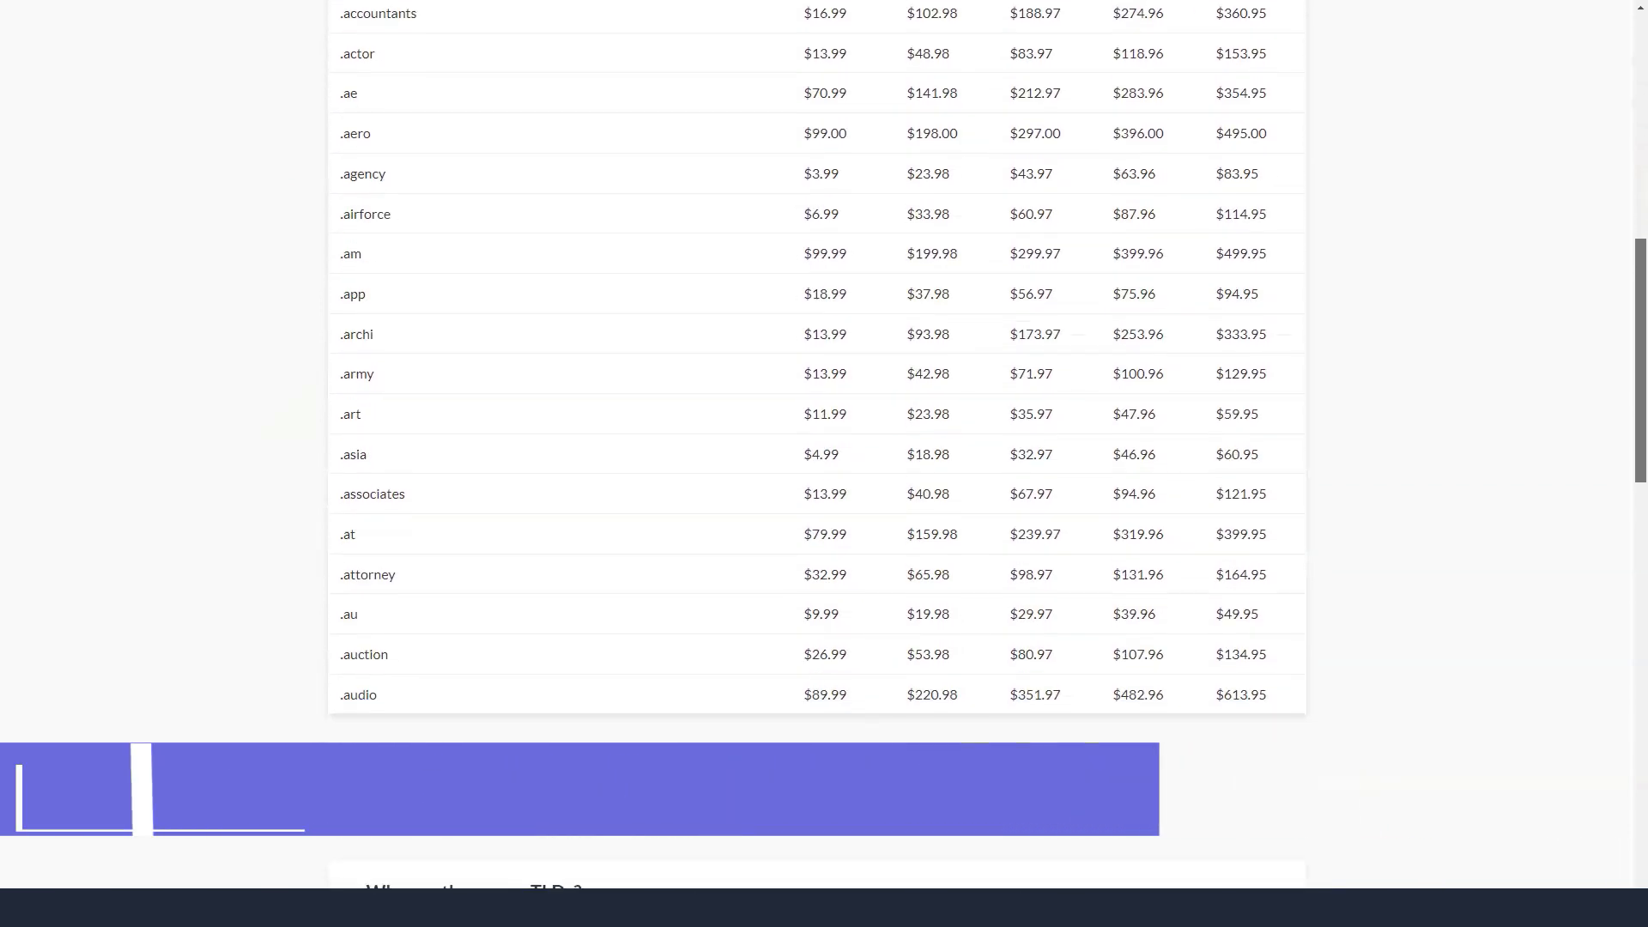
scroll(down, 3)
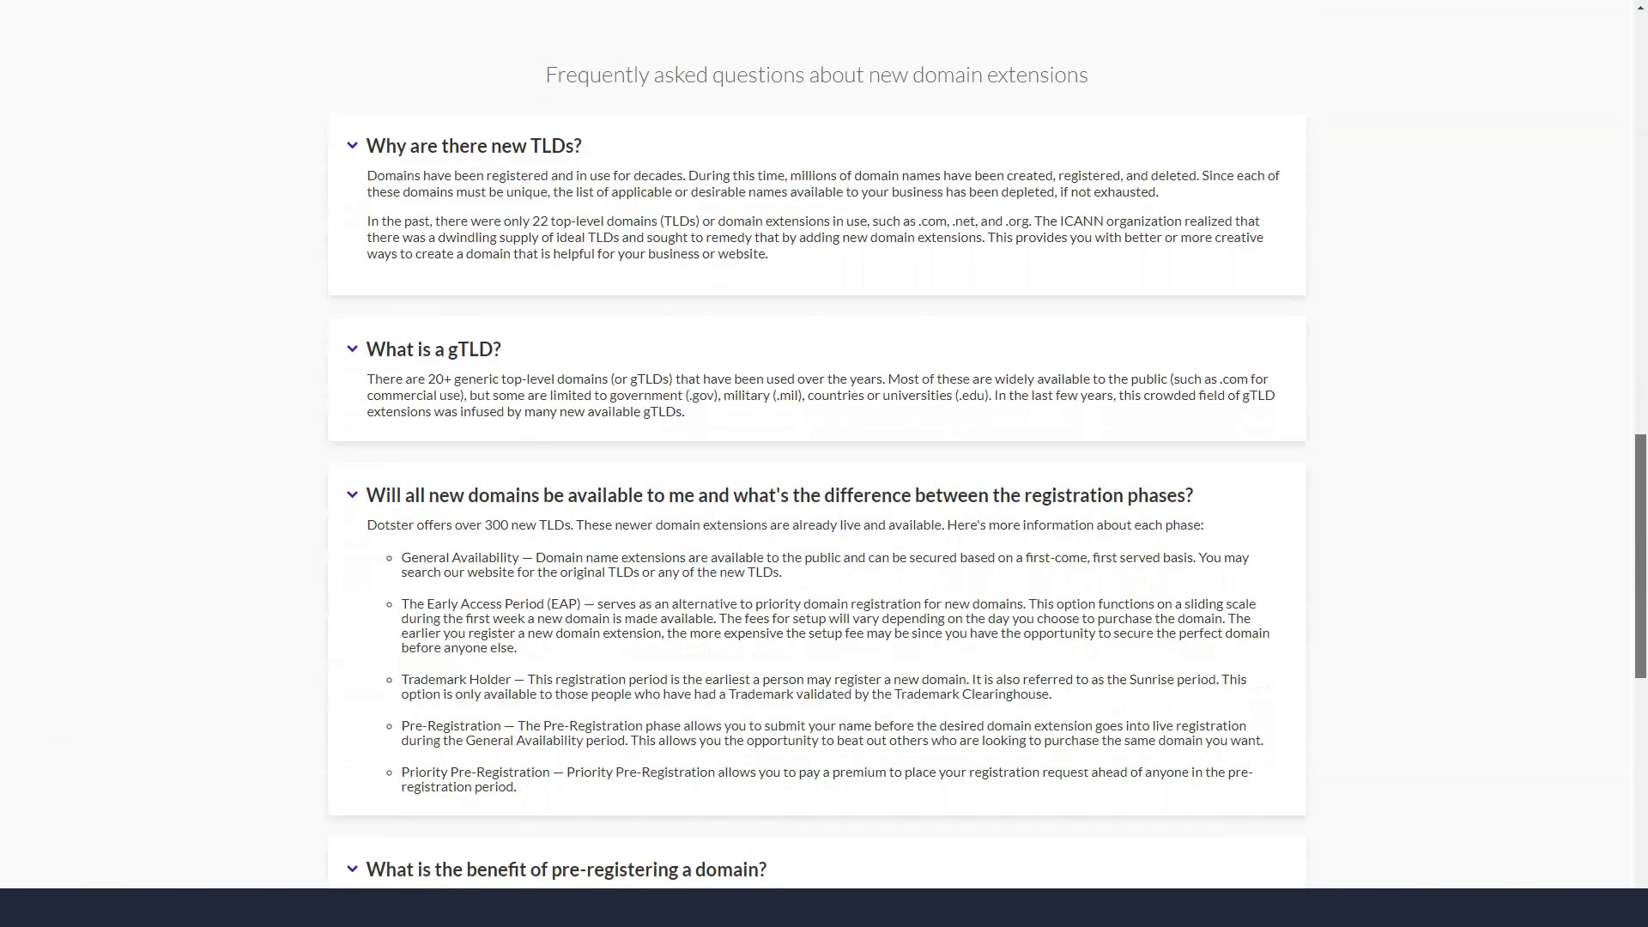
scroll(down, 3)
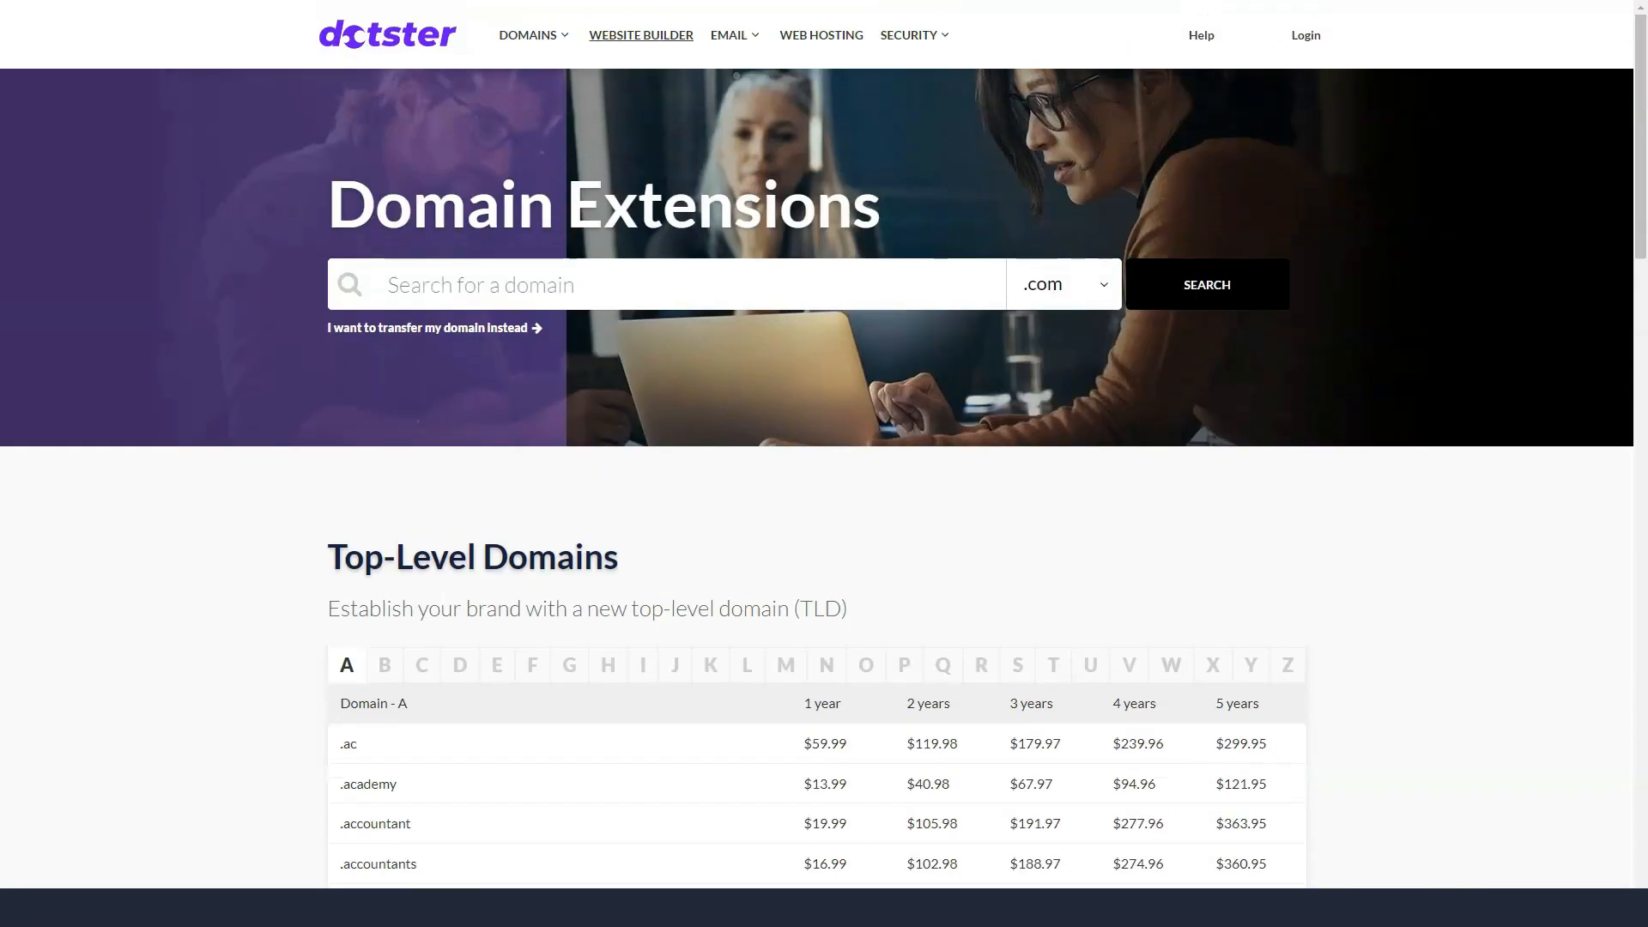
click(640, 35)
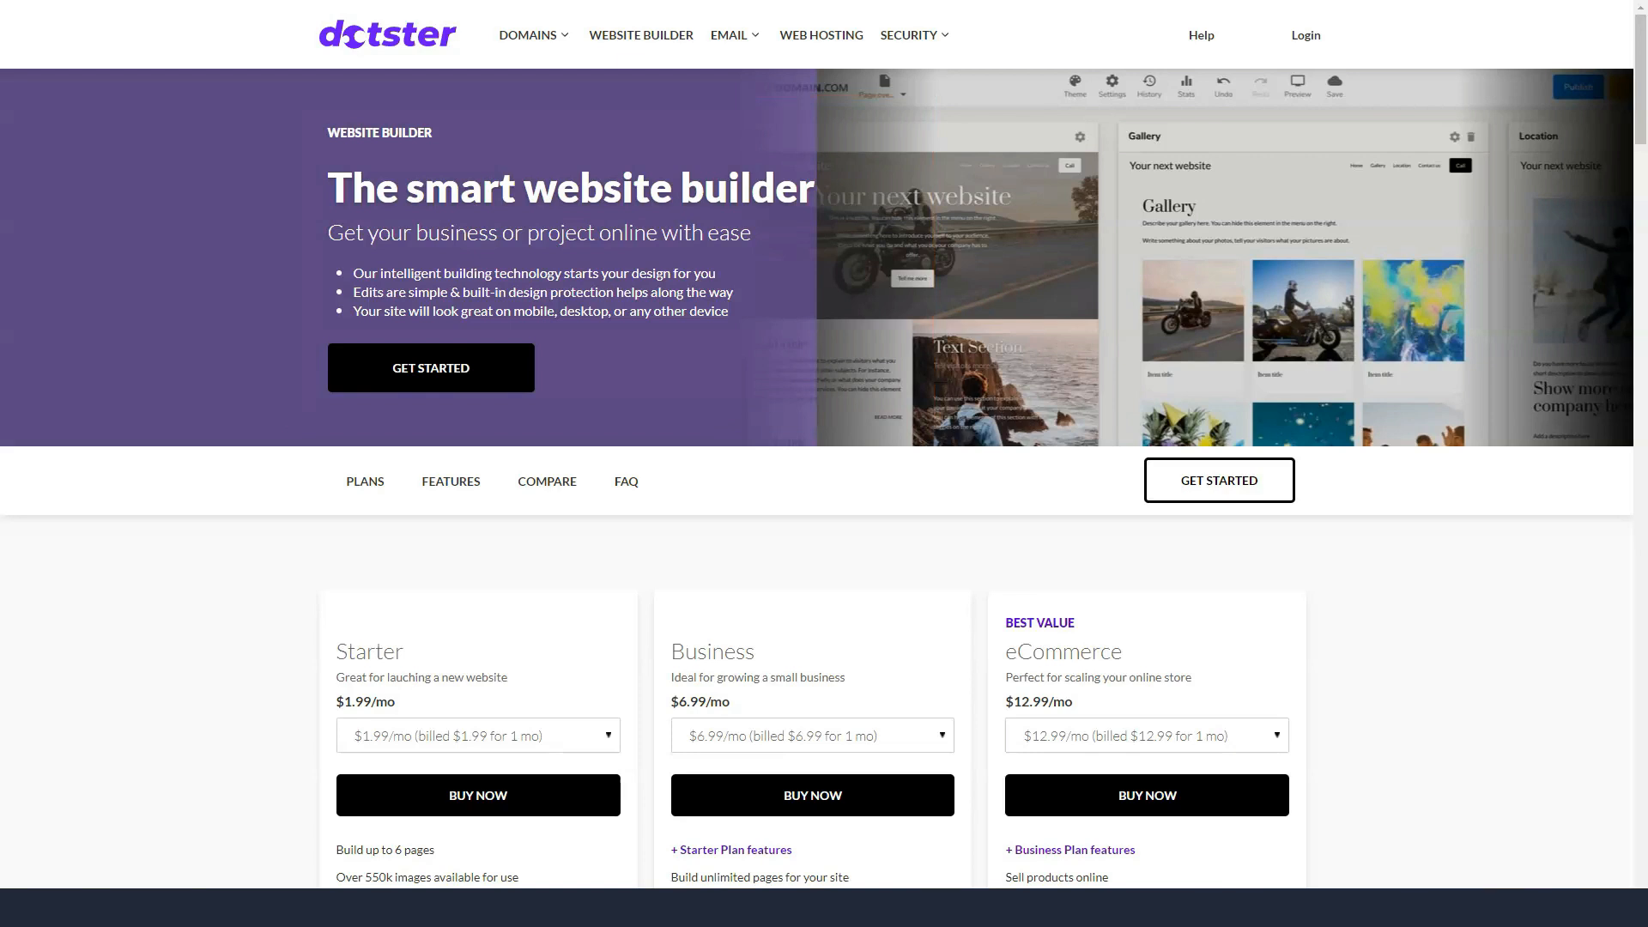
scroll(down, 3)
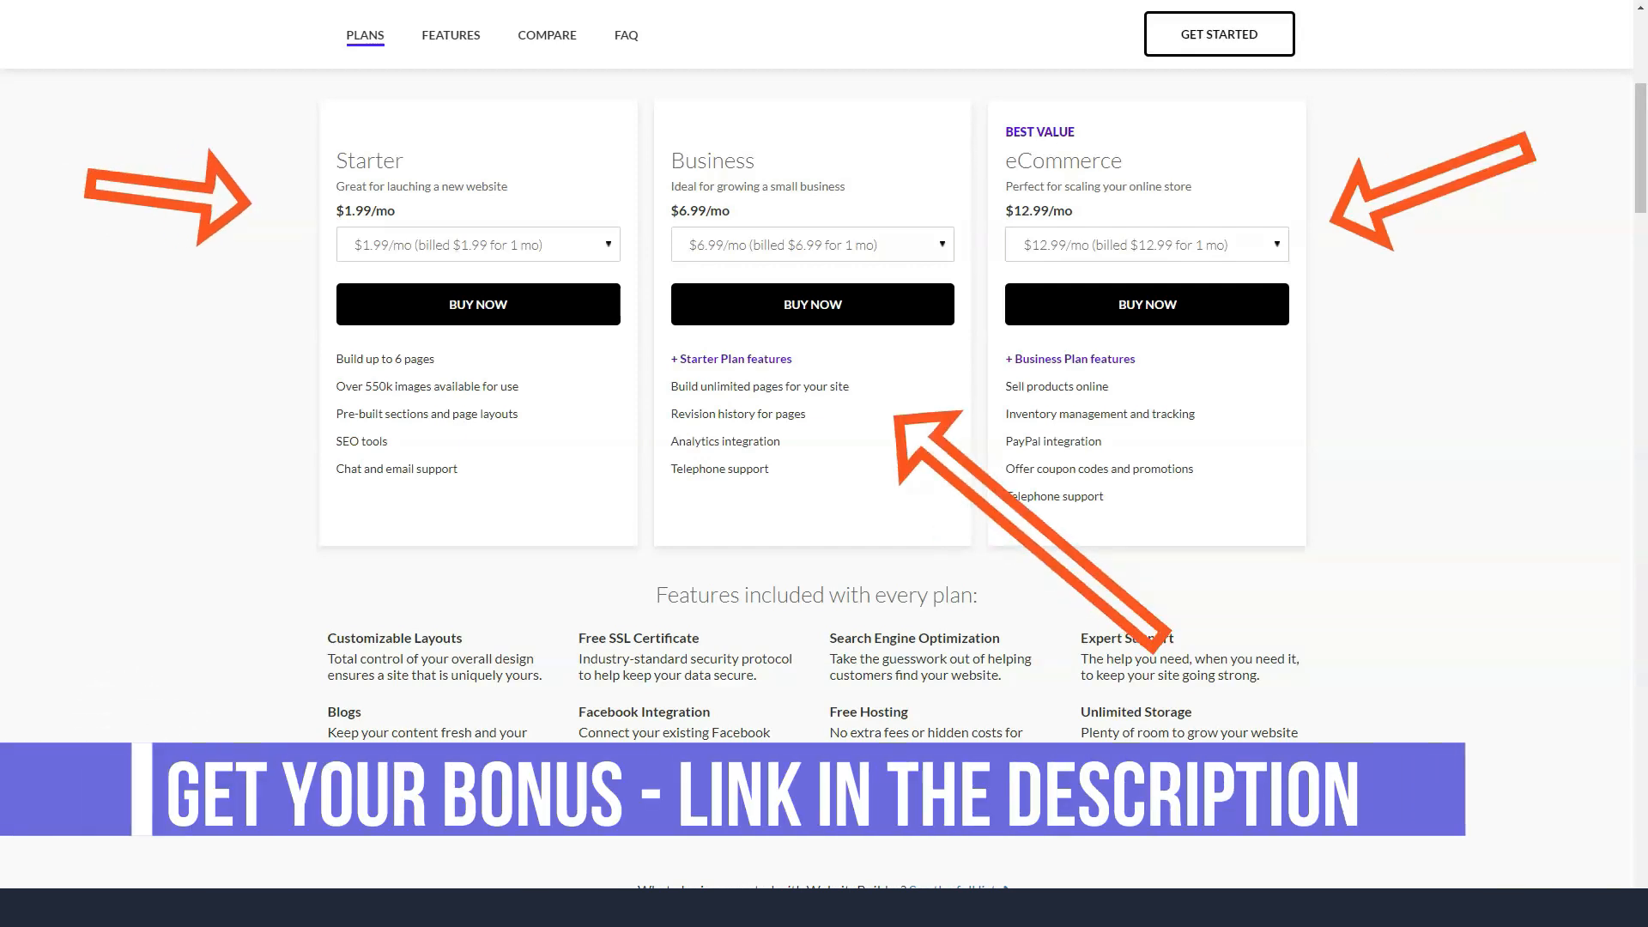
scroll(down, 3)
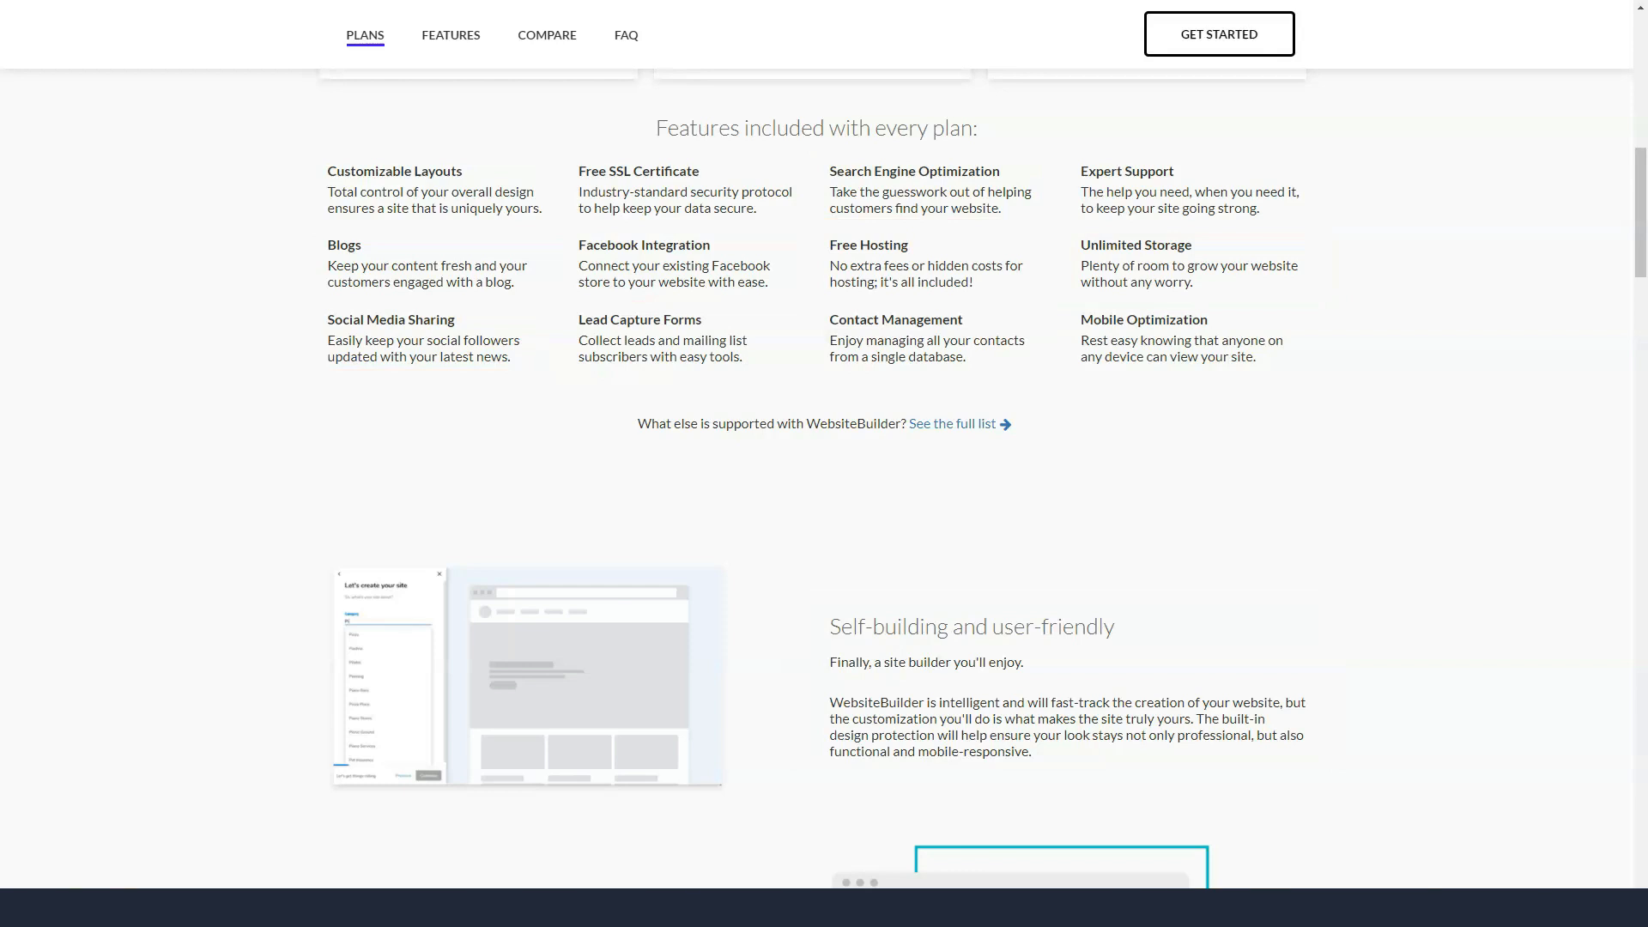
click(450, 34)
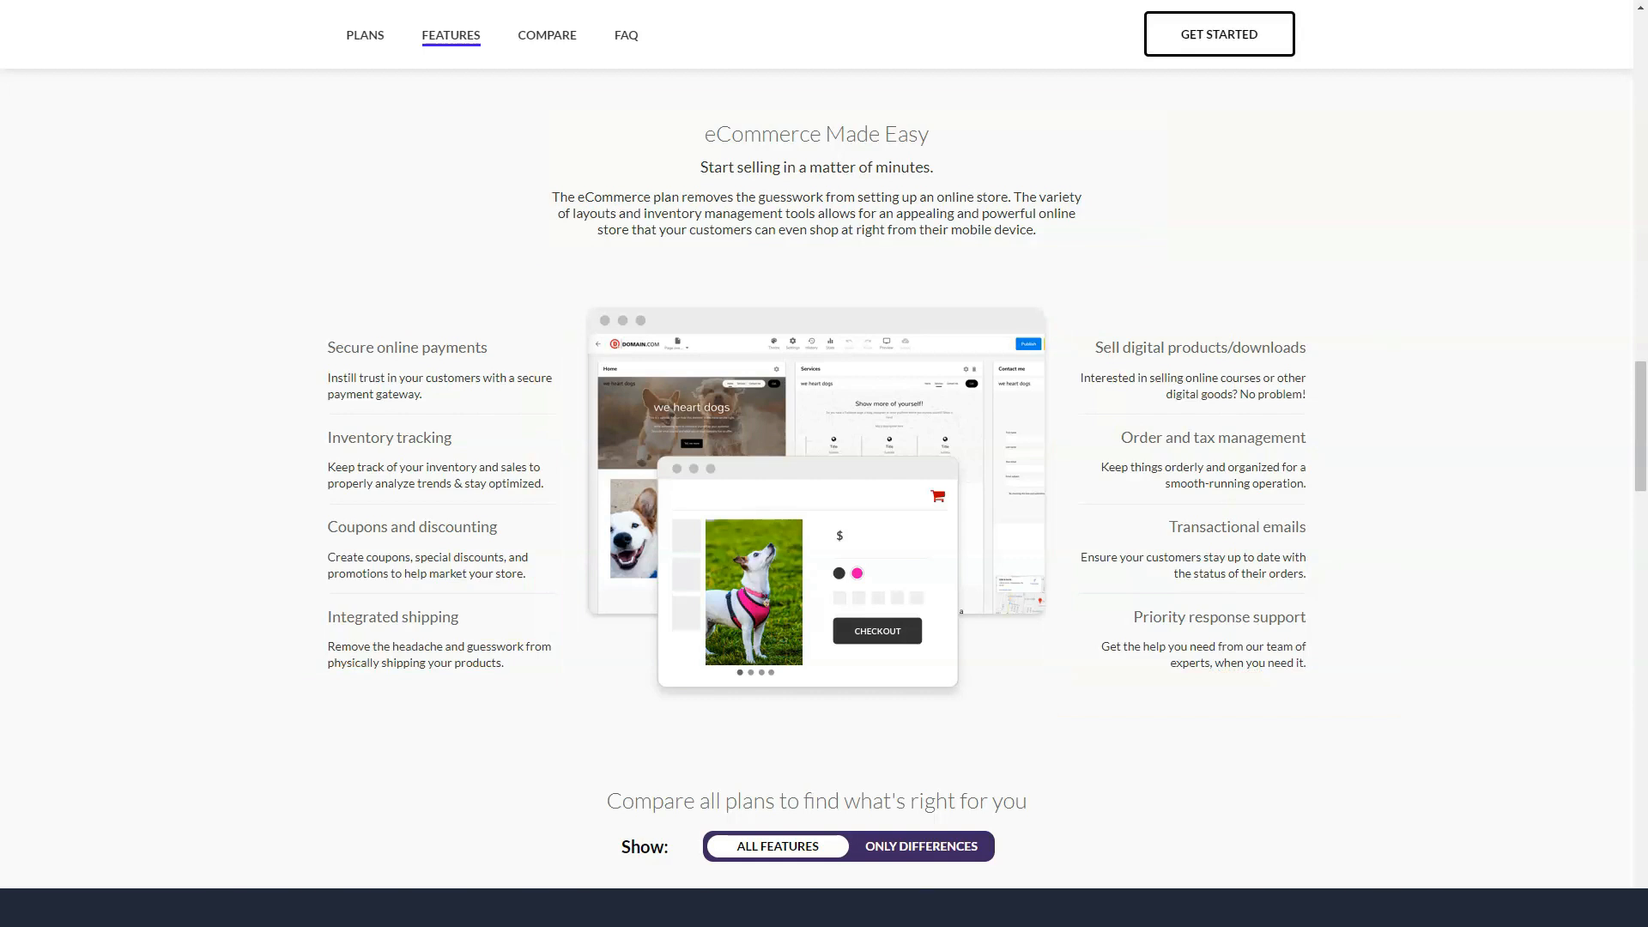
scroll(down, 3)
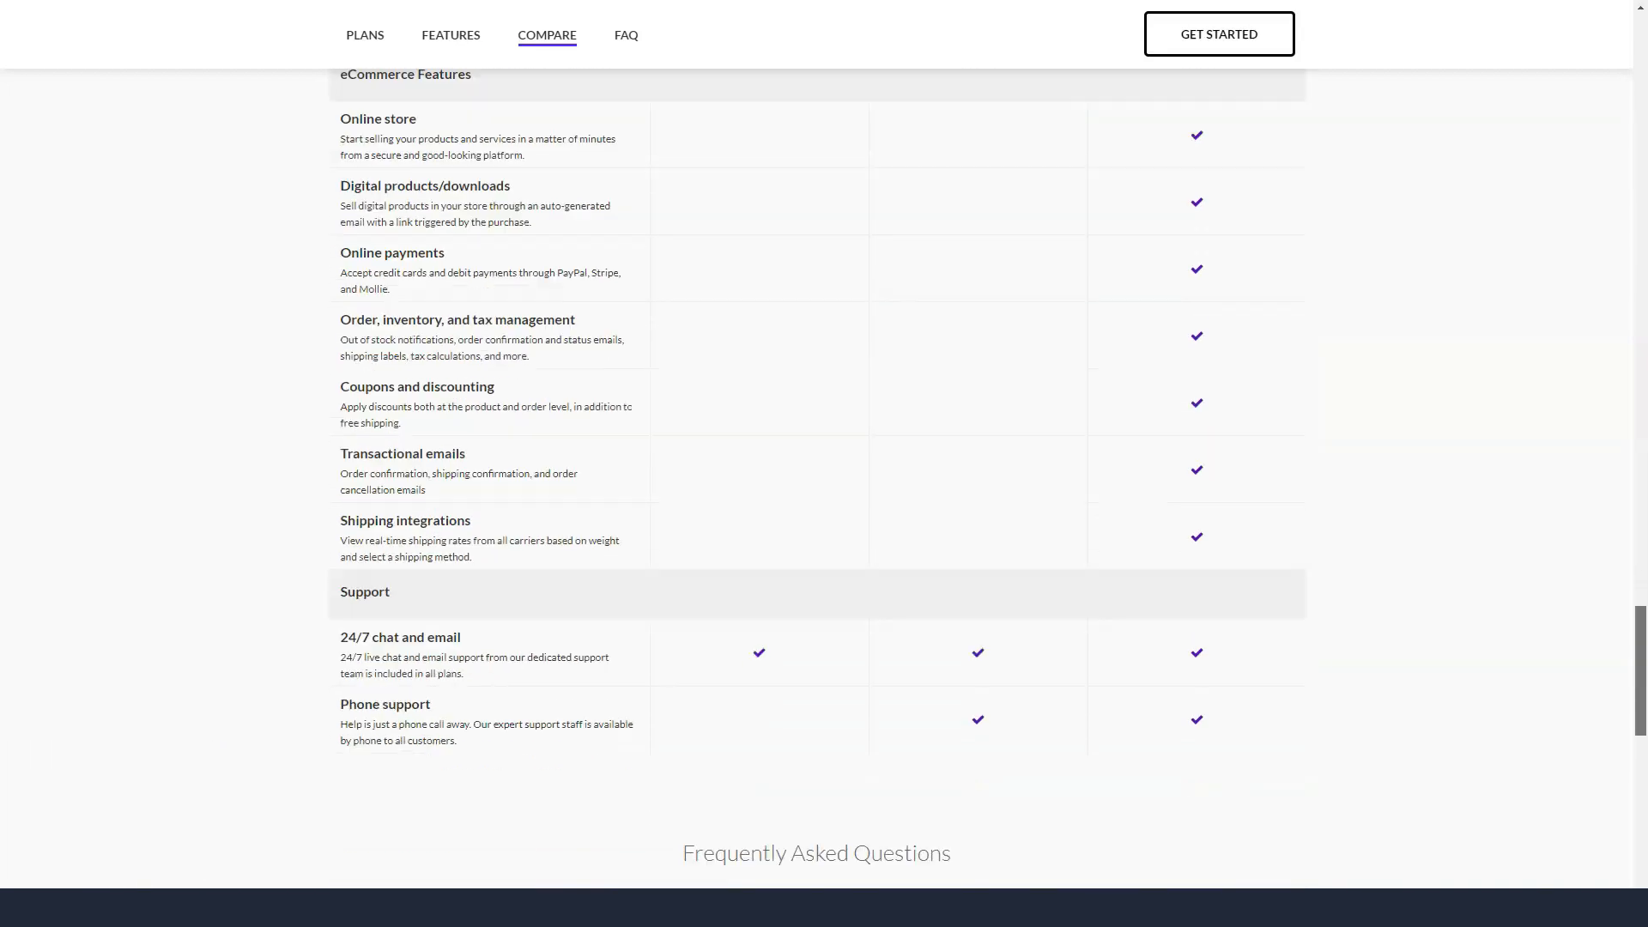
click(625, 34)
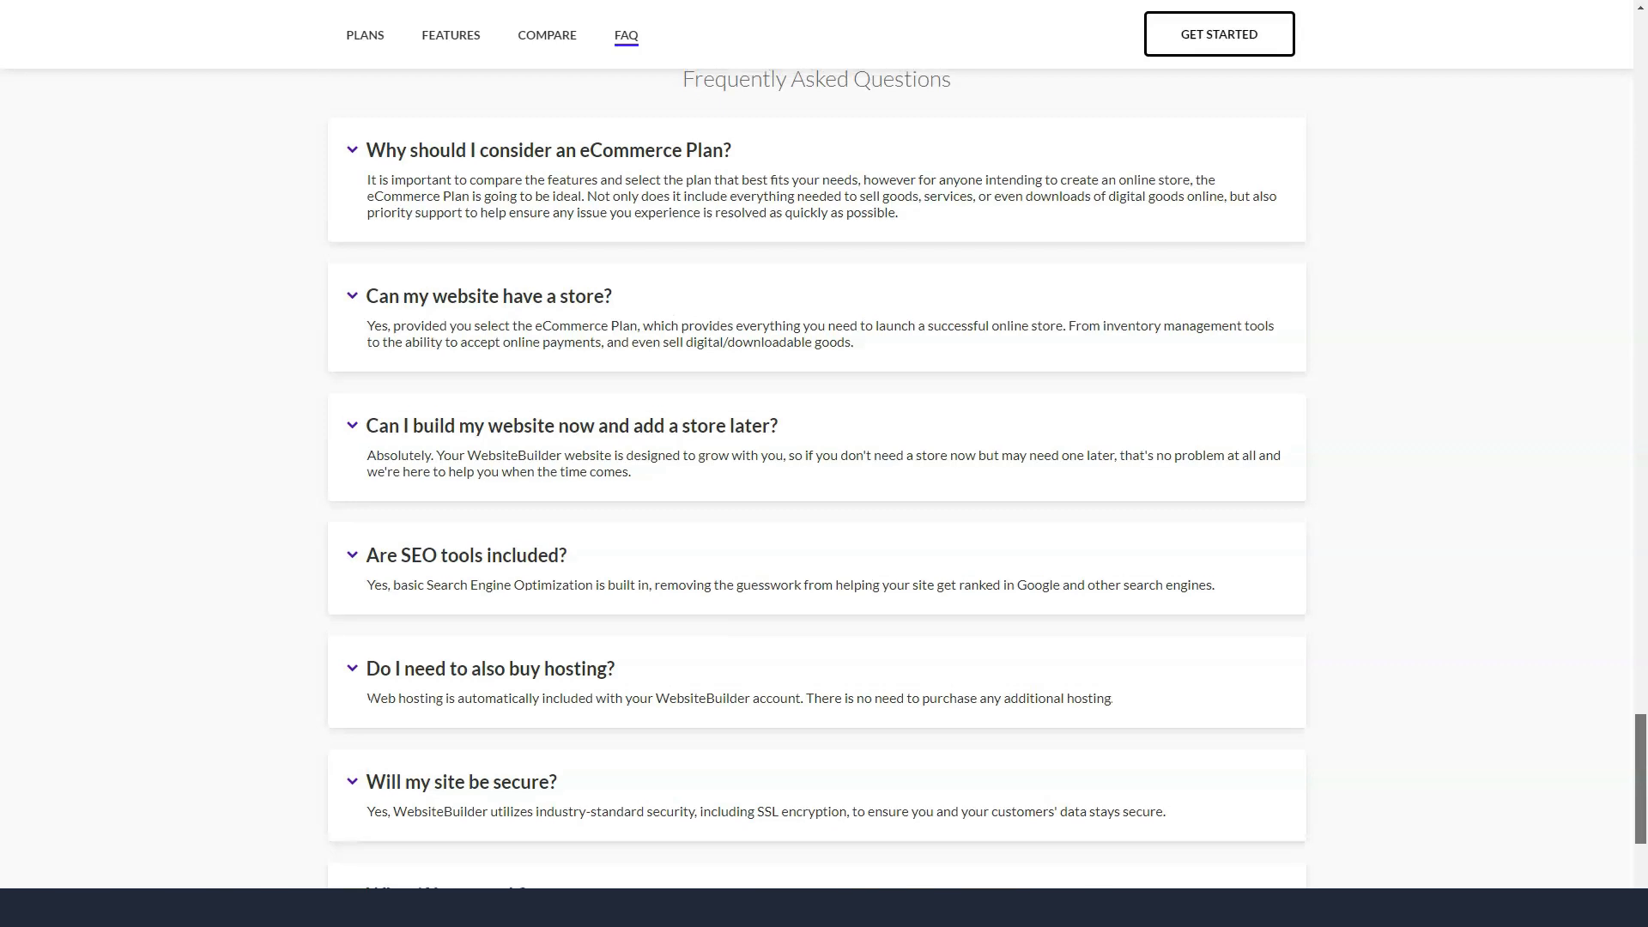
scroll(down, 3)
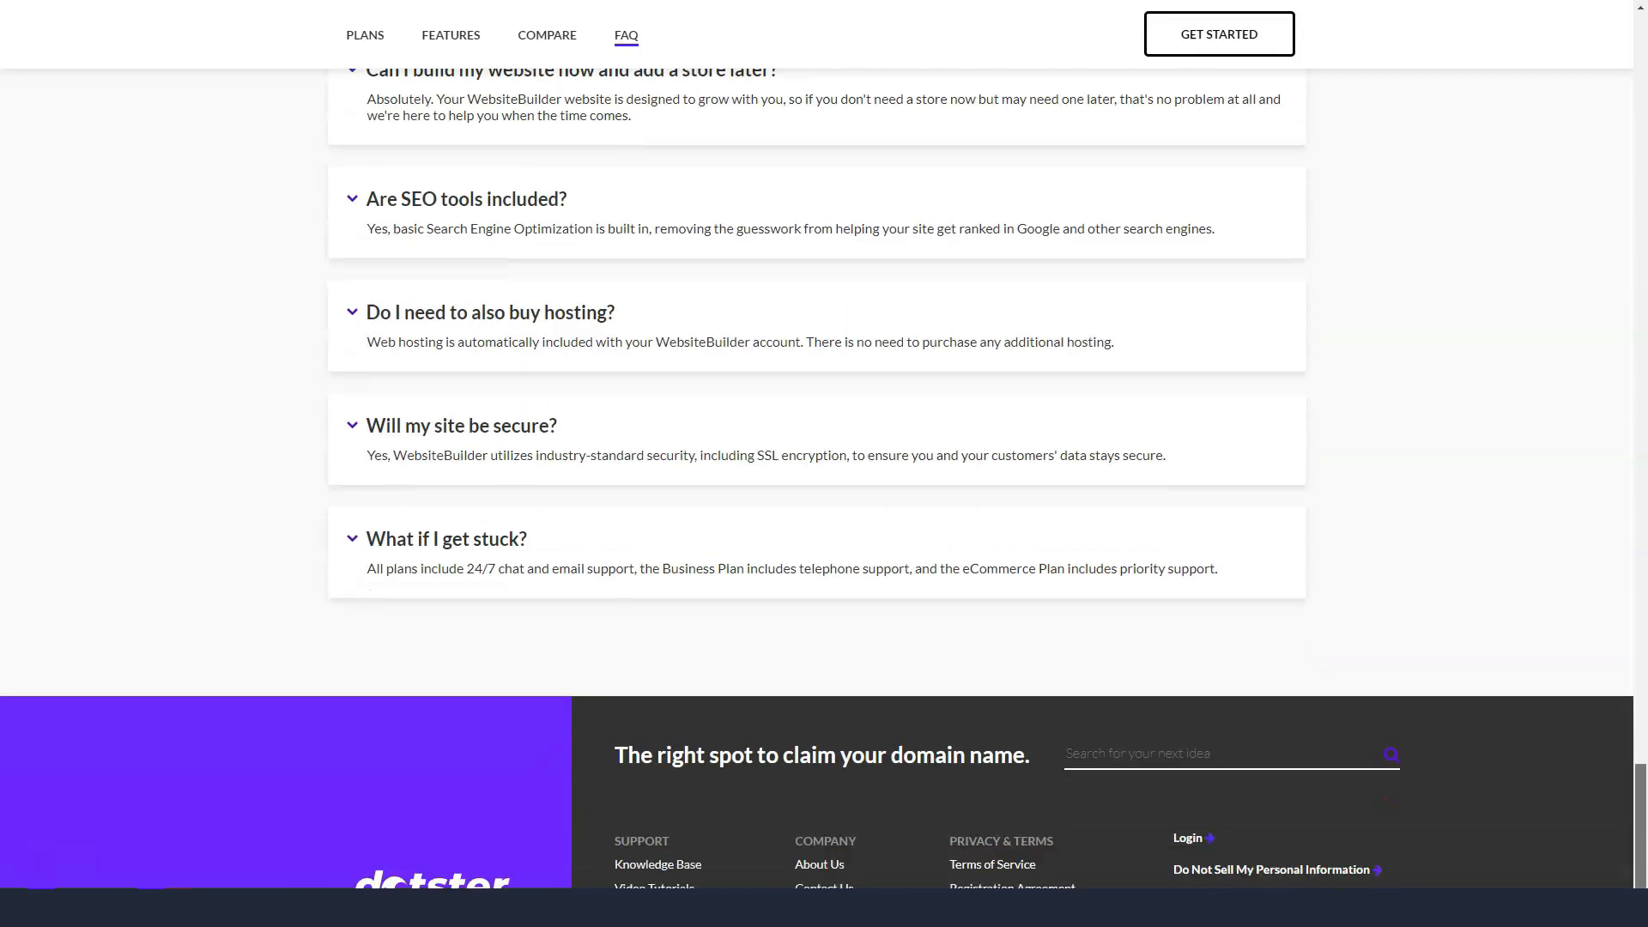
click(364, 389)
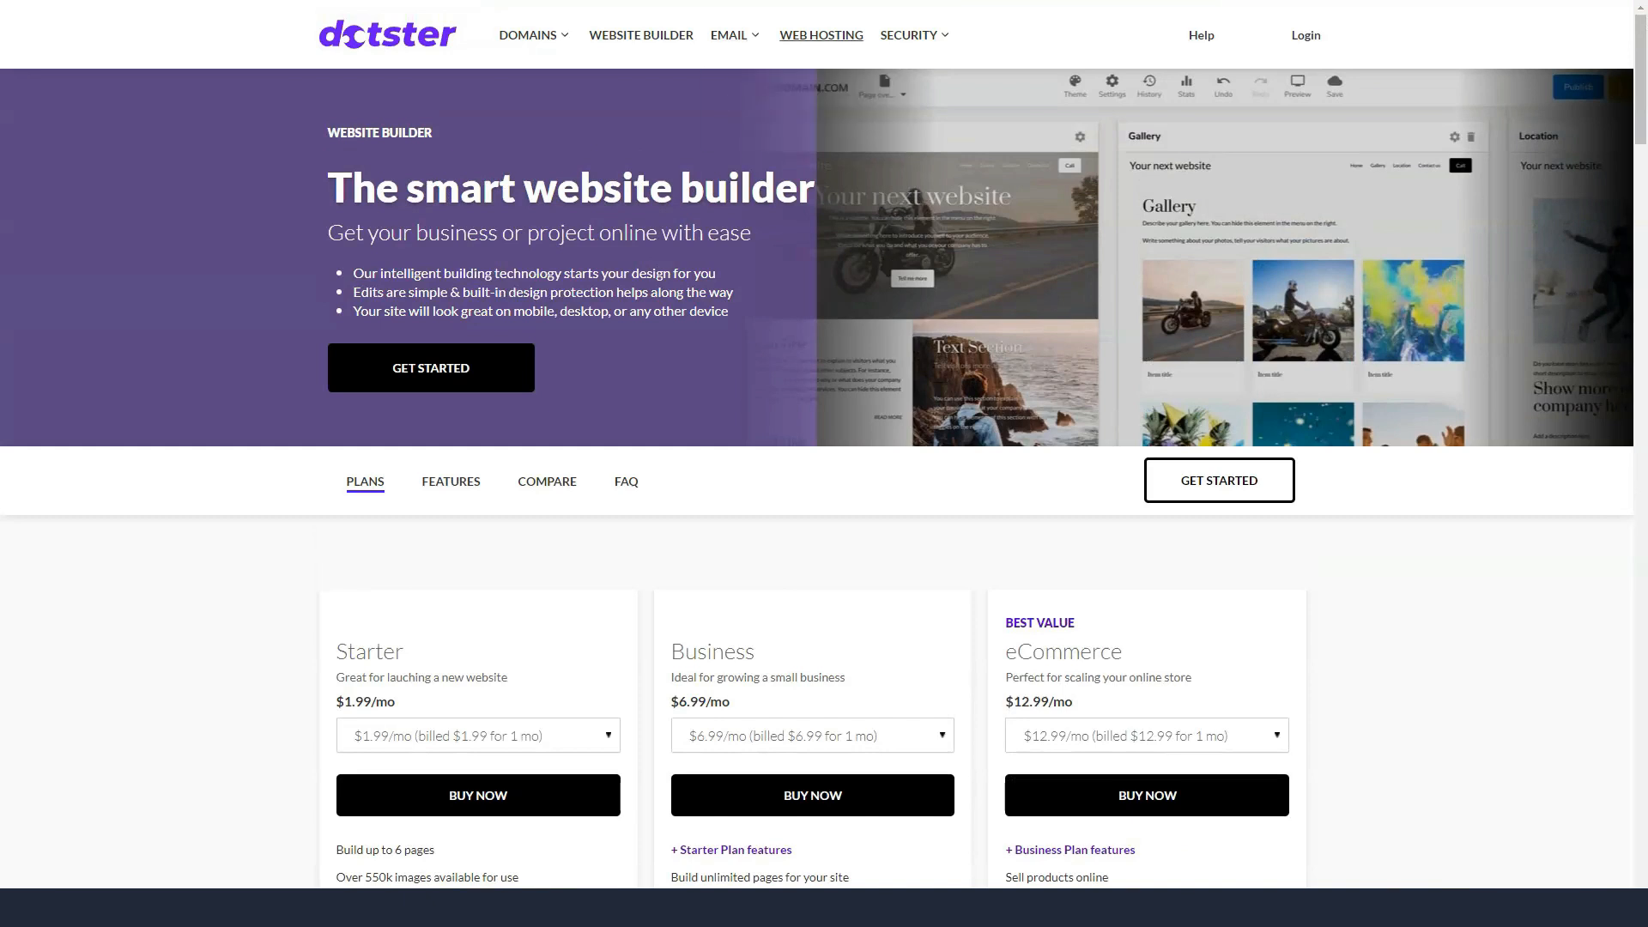
View the Web Hosting page's Basic, Deluxe and Ultra plans, comparison and FAQ.
click(820, 34)
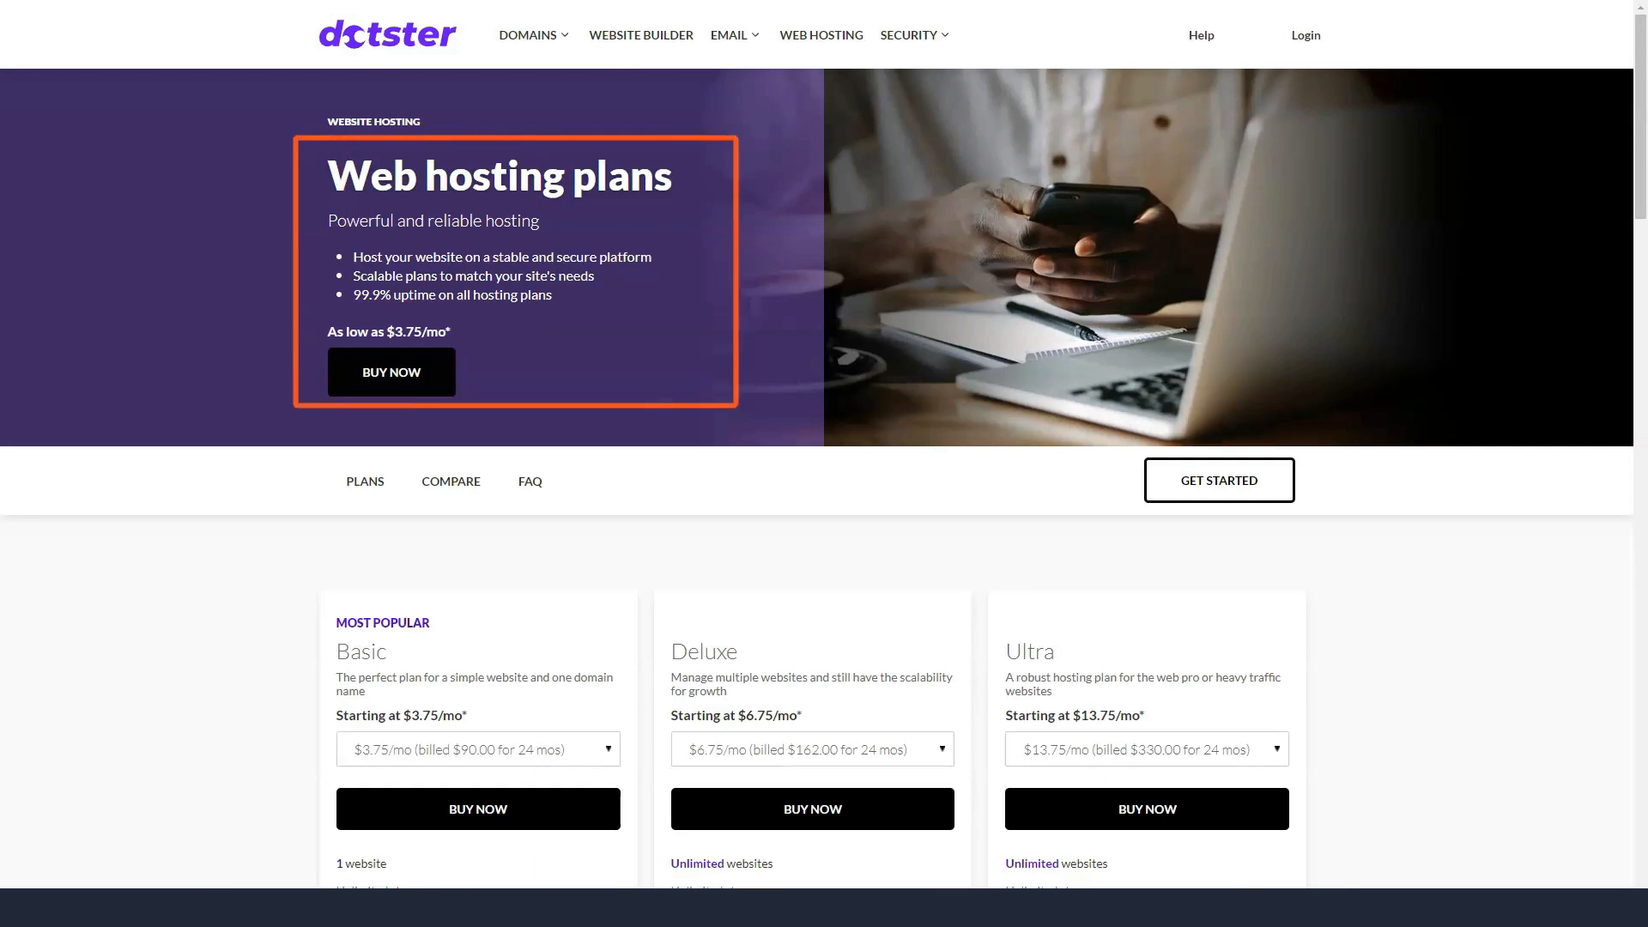
scroll(down, 3)
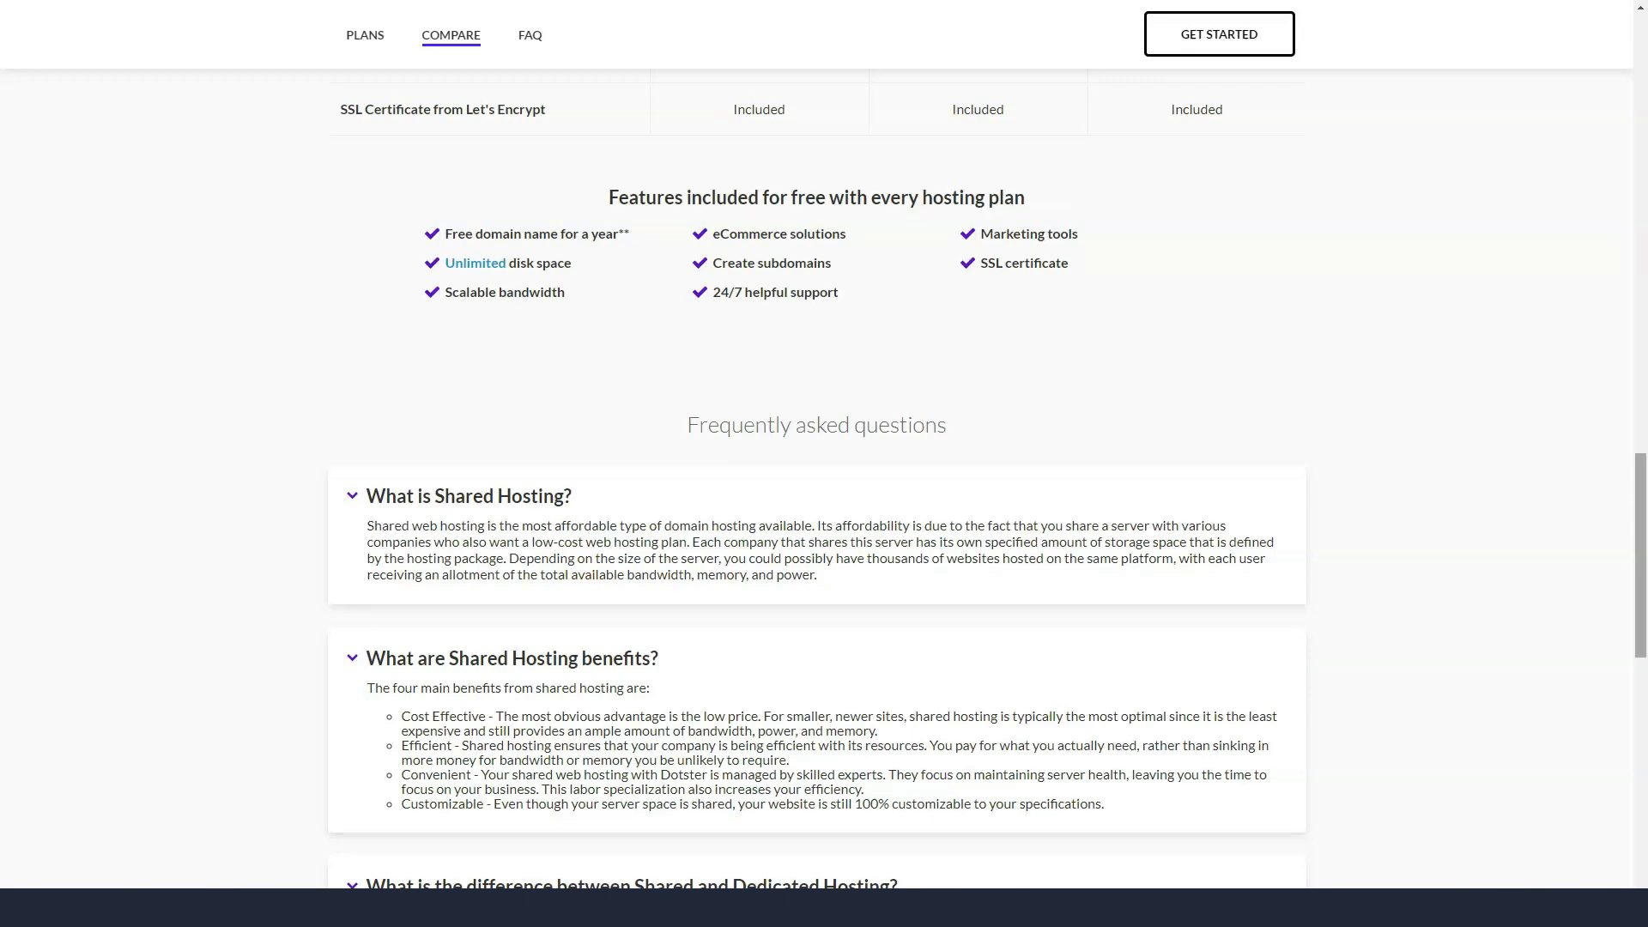
click(529, 35)
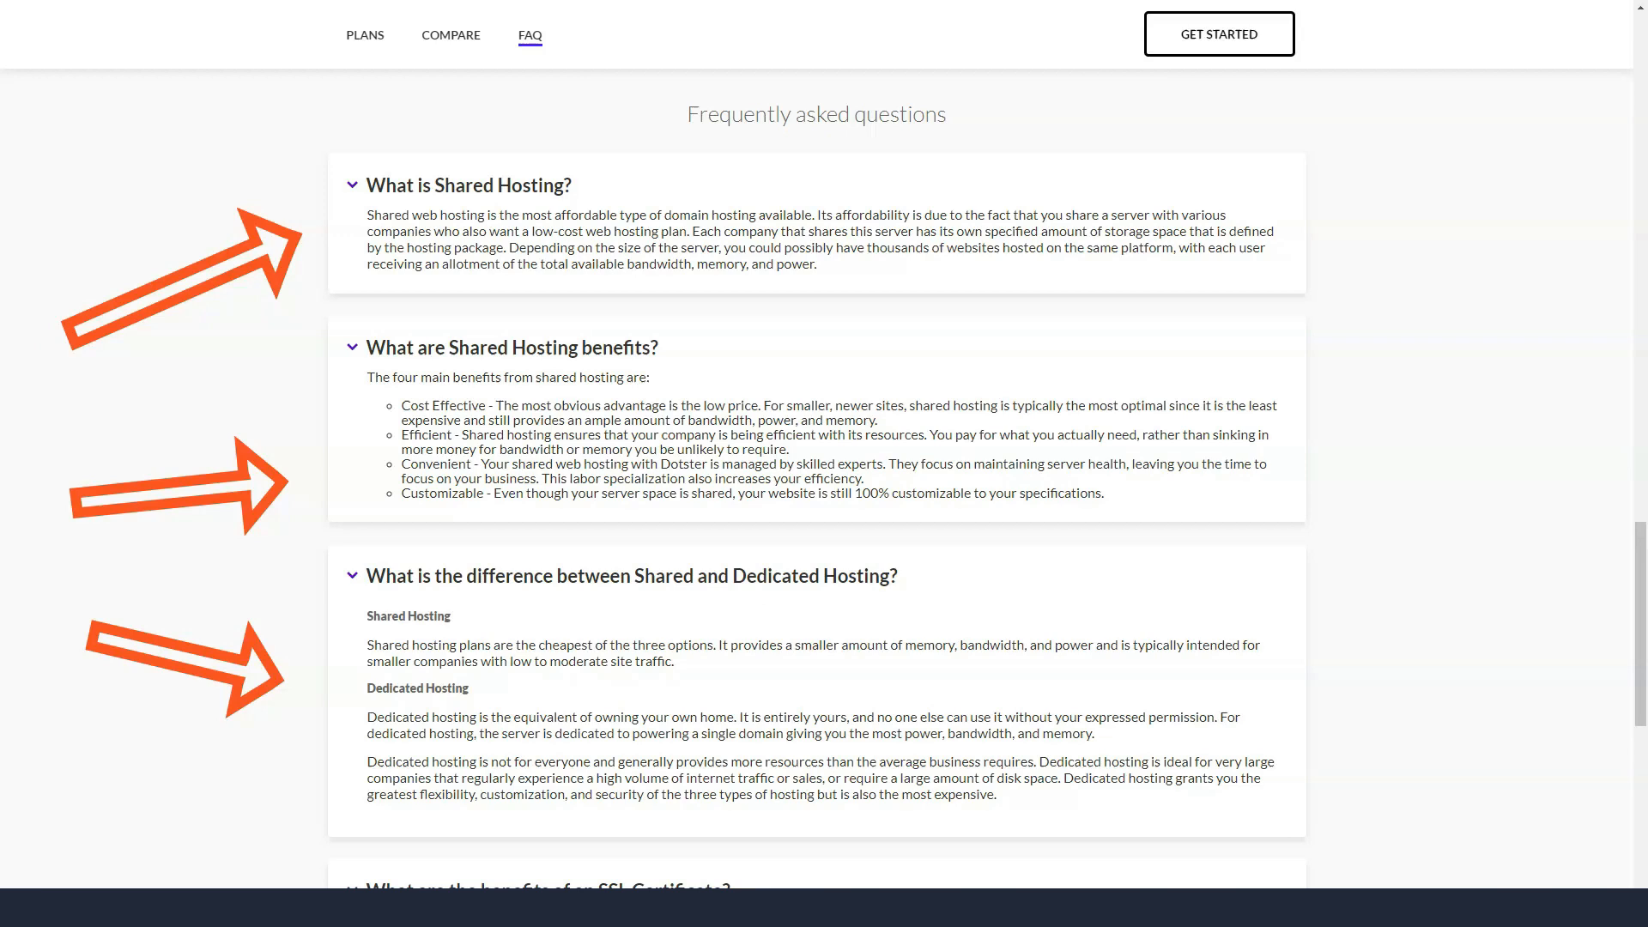
scroll(down, 3)
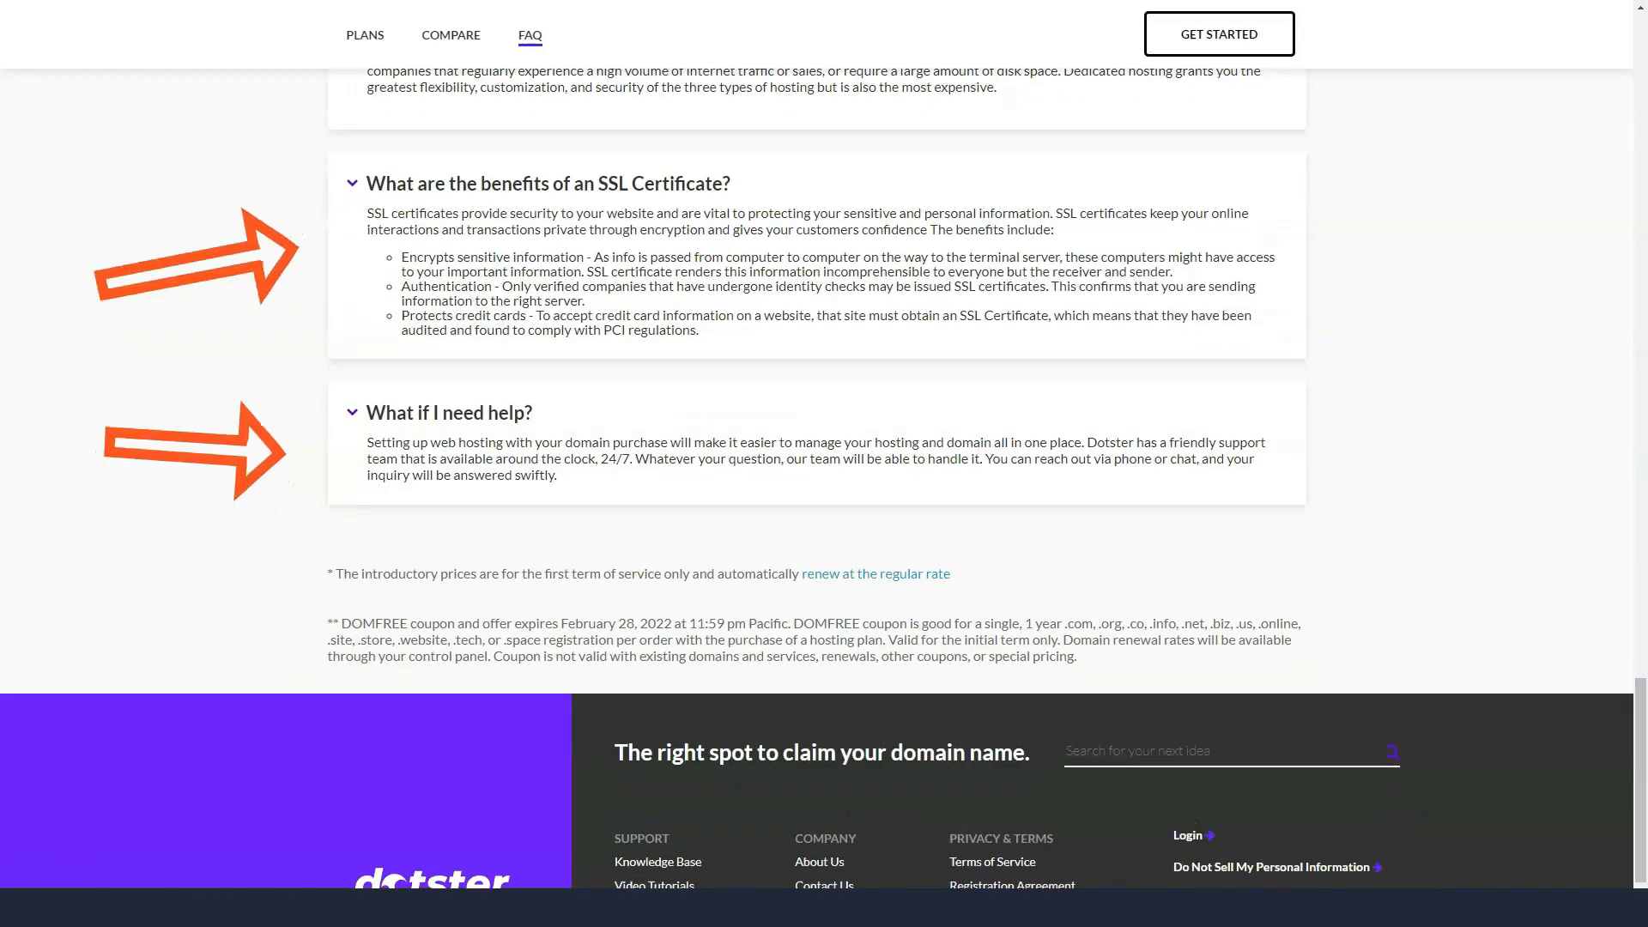
scroll(up, 3)
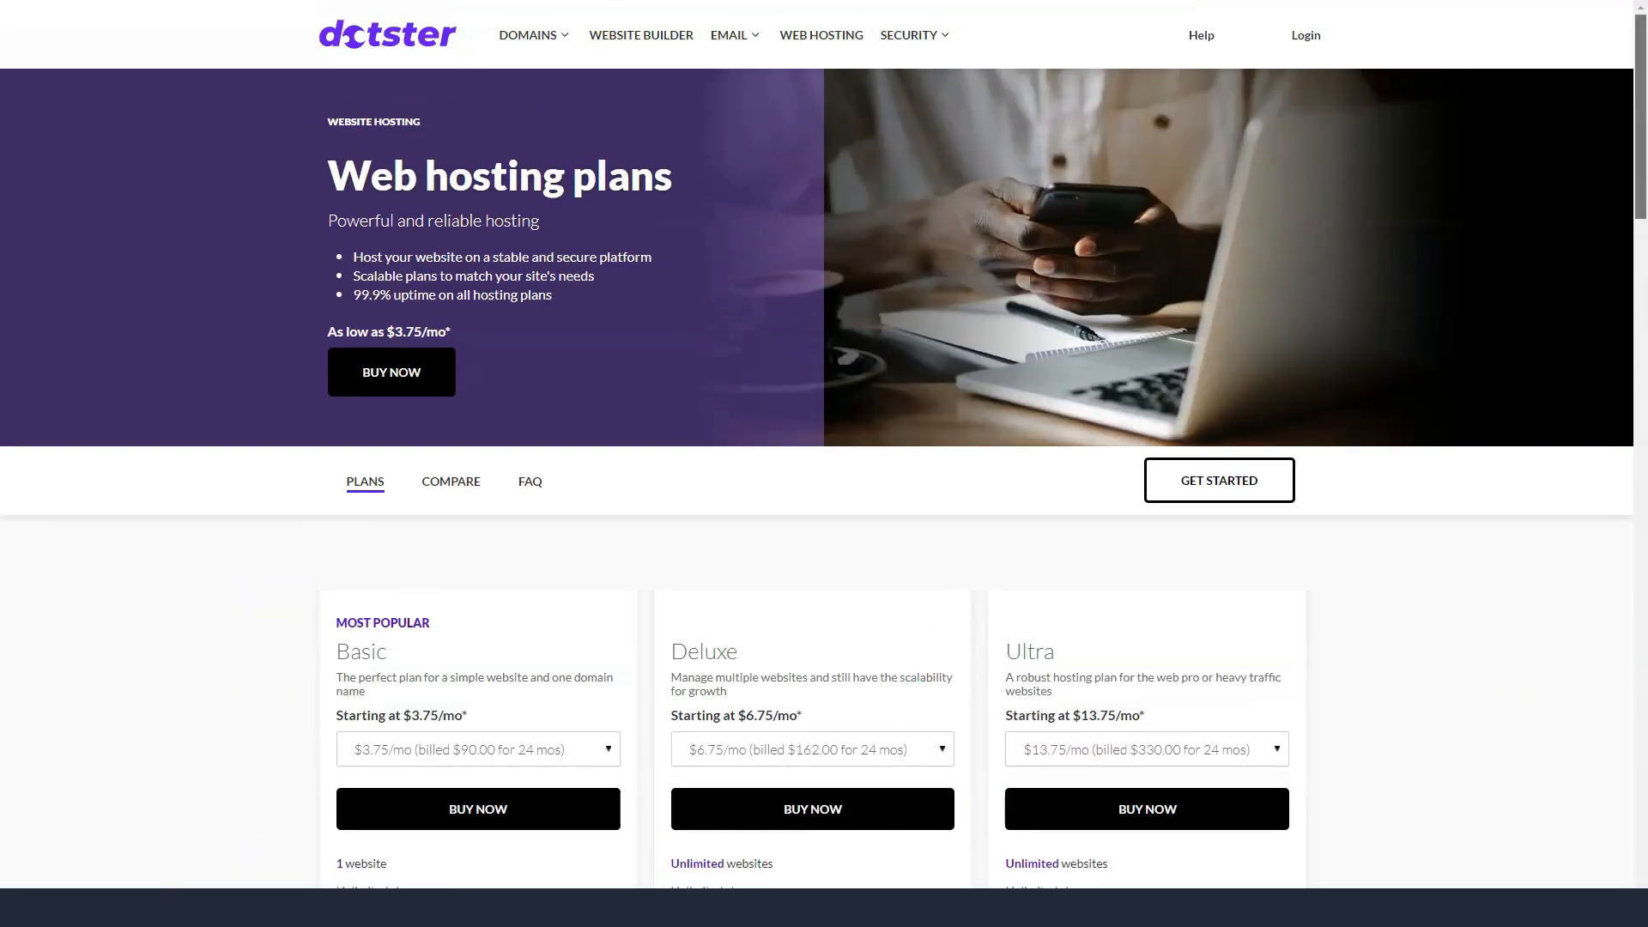
click(910, 34)
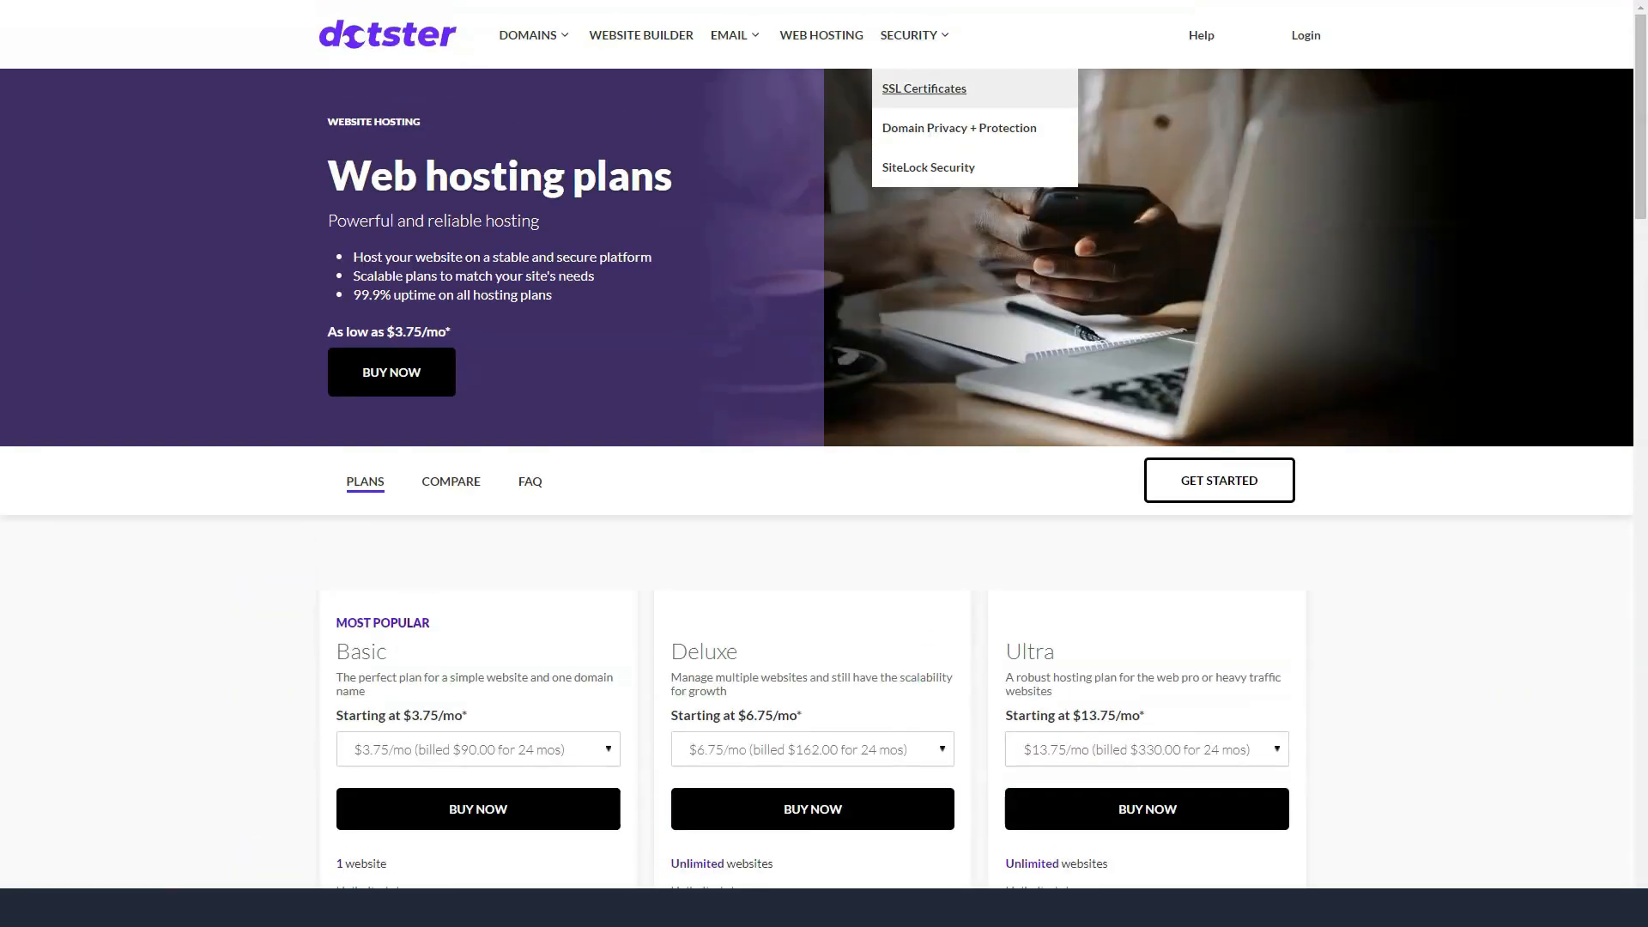
View the SSL Certificates plans, checking E-commerce SSL billing terms, down through the feature sections.
click(923, 87)
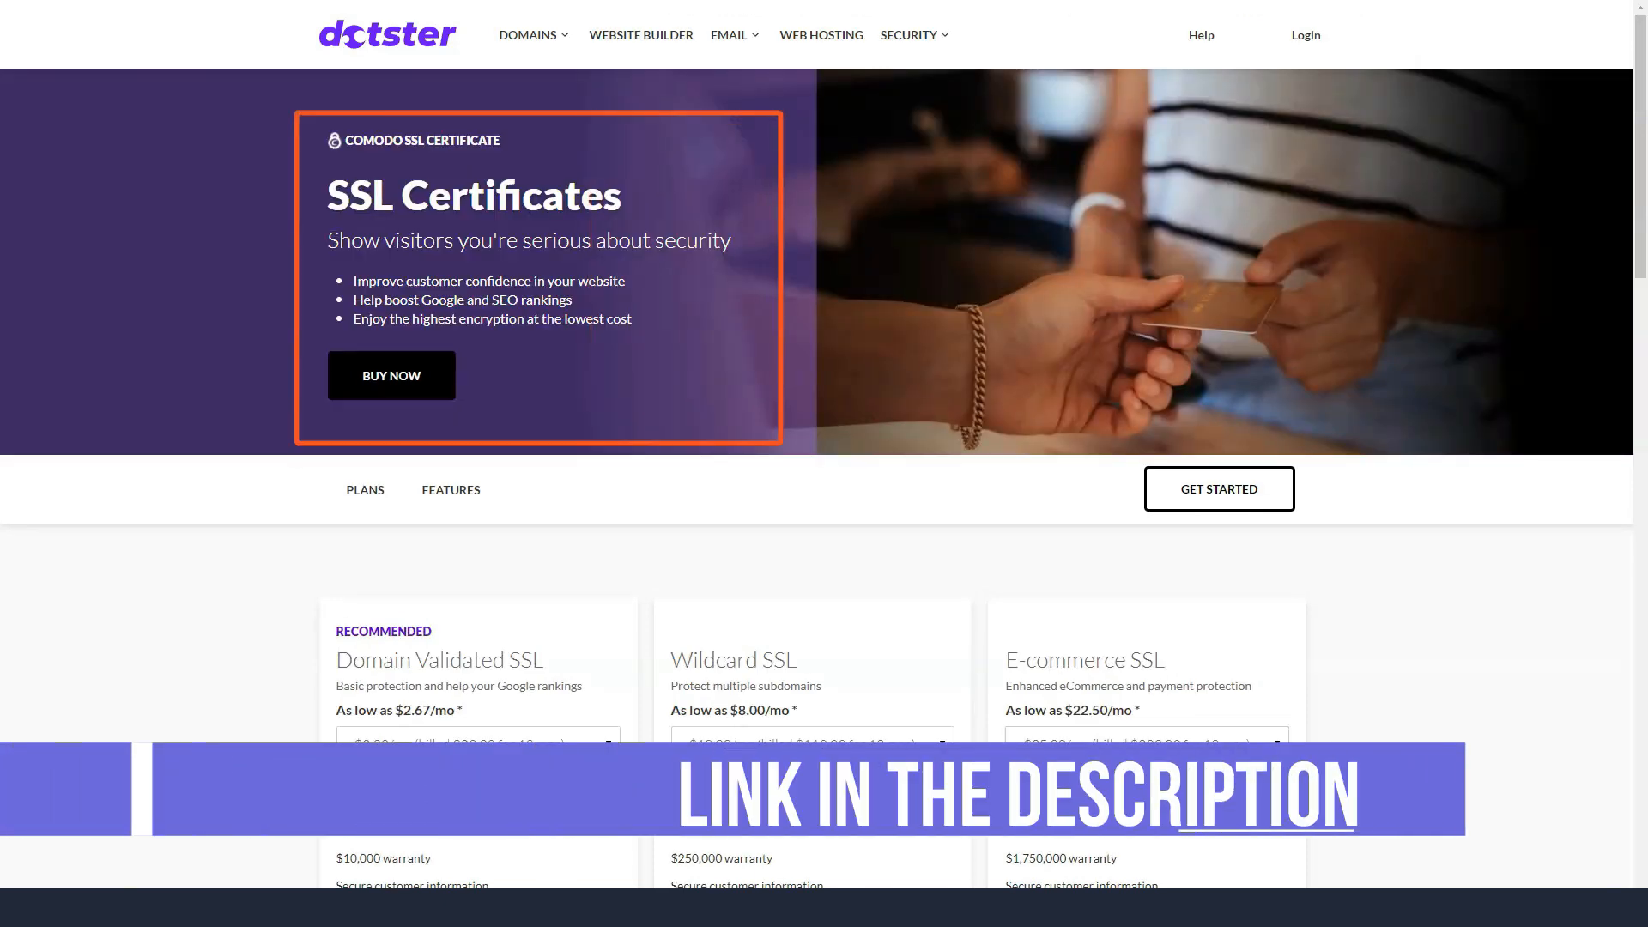
scroll(down, 3)
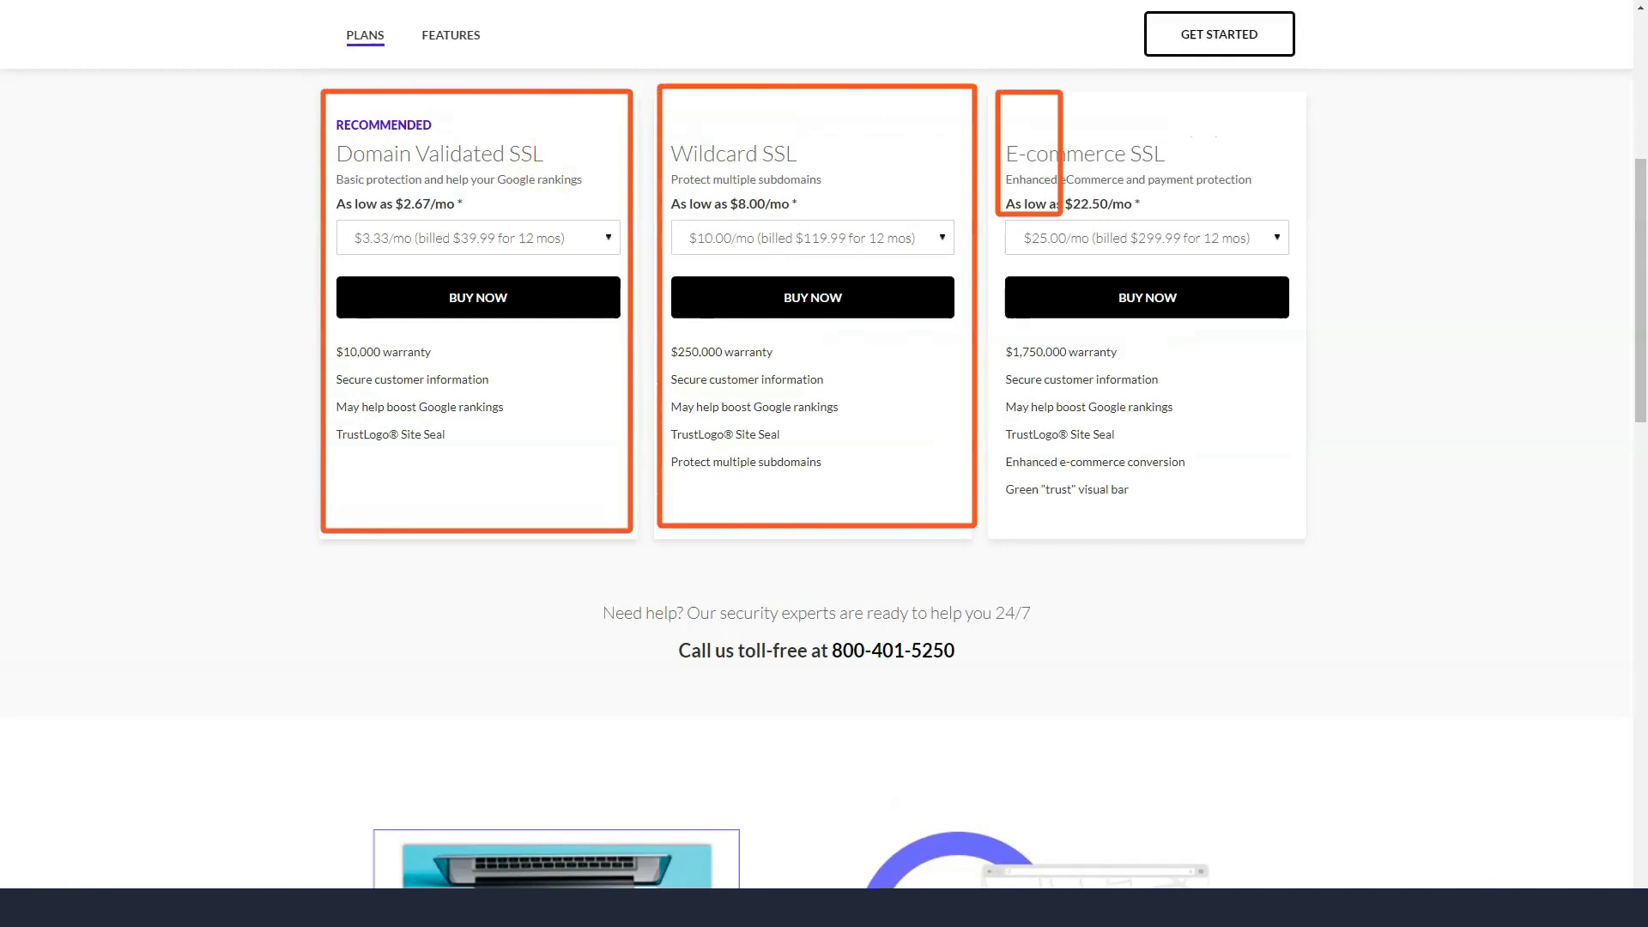
click(476, 237)
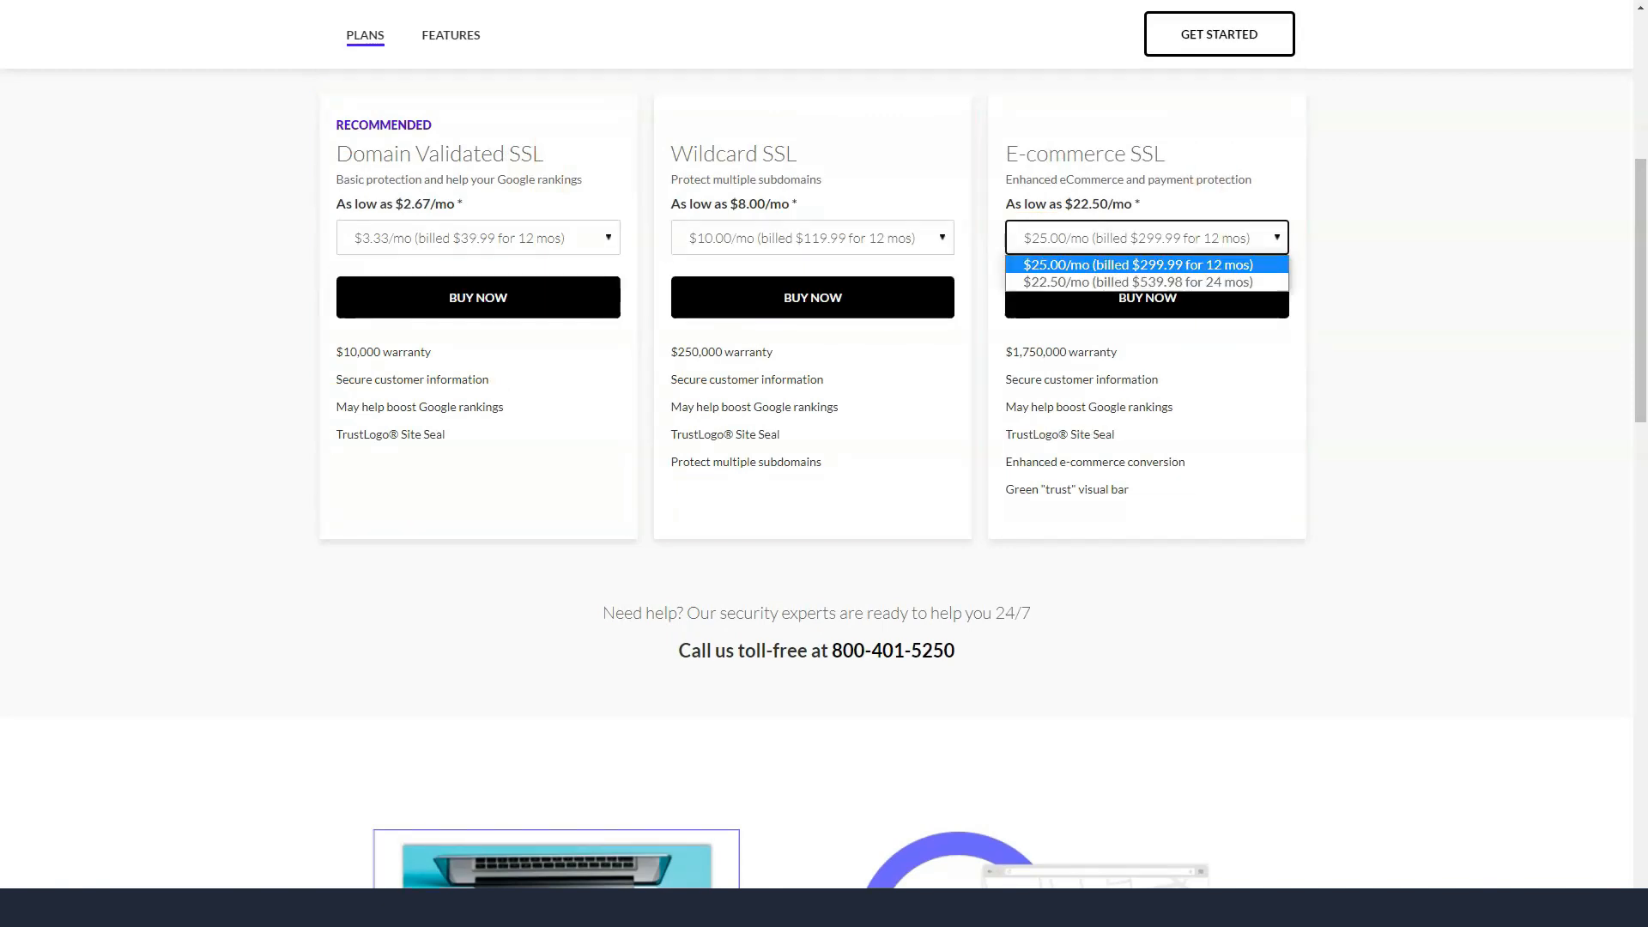
scroll(down, 3)
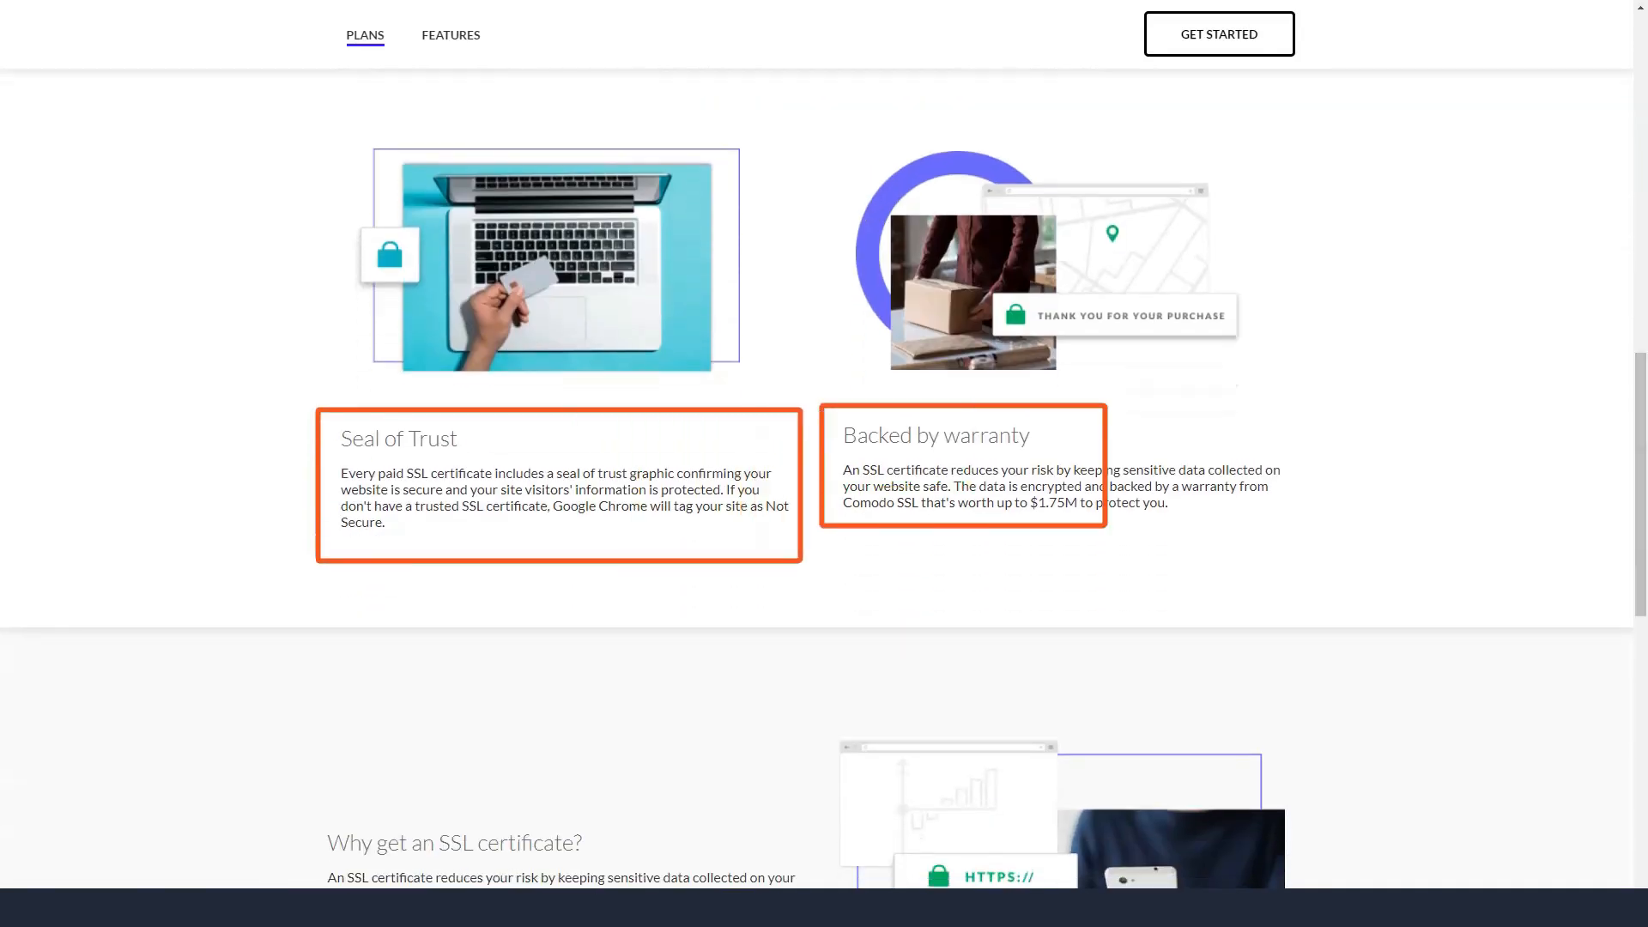
scroll(down, 3)
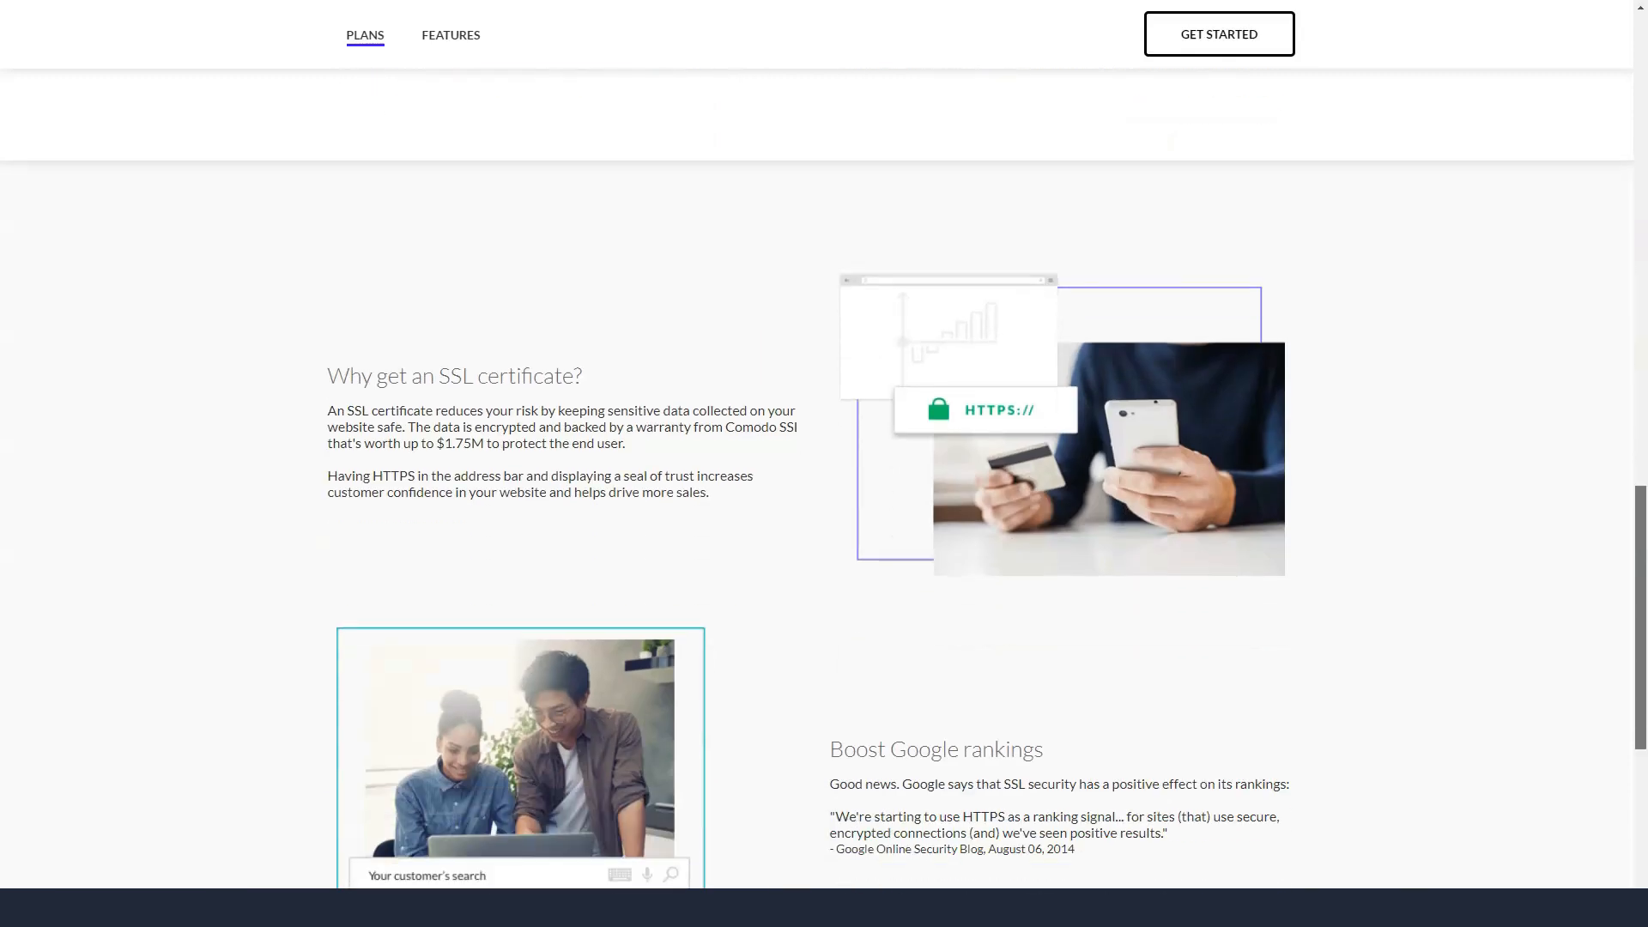
scroll(down, 3)
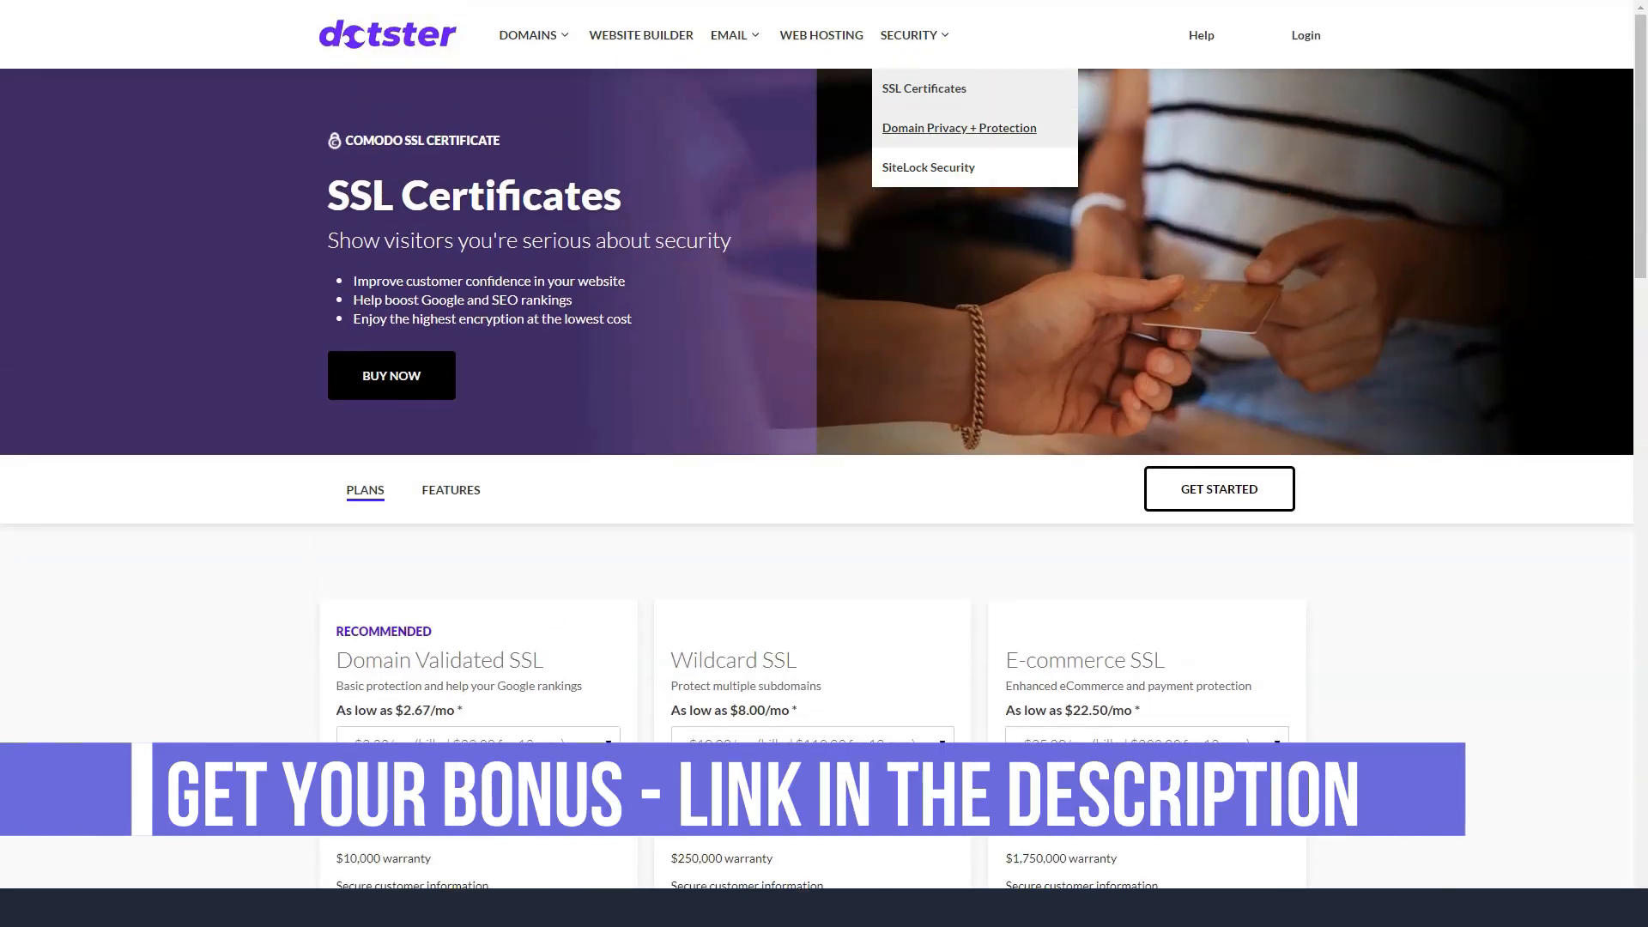
View the Domain Privacy + Protection page through its benefits, comparison and FAQ to the footer.
click(958, 127)
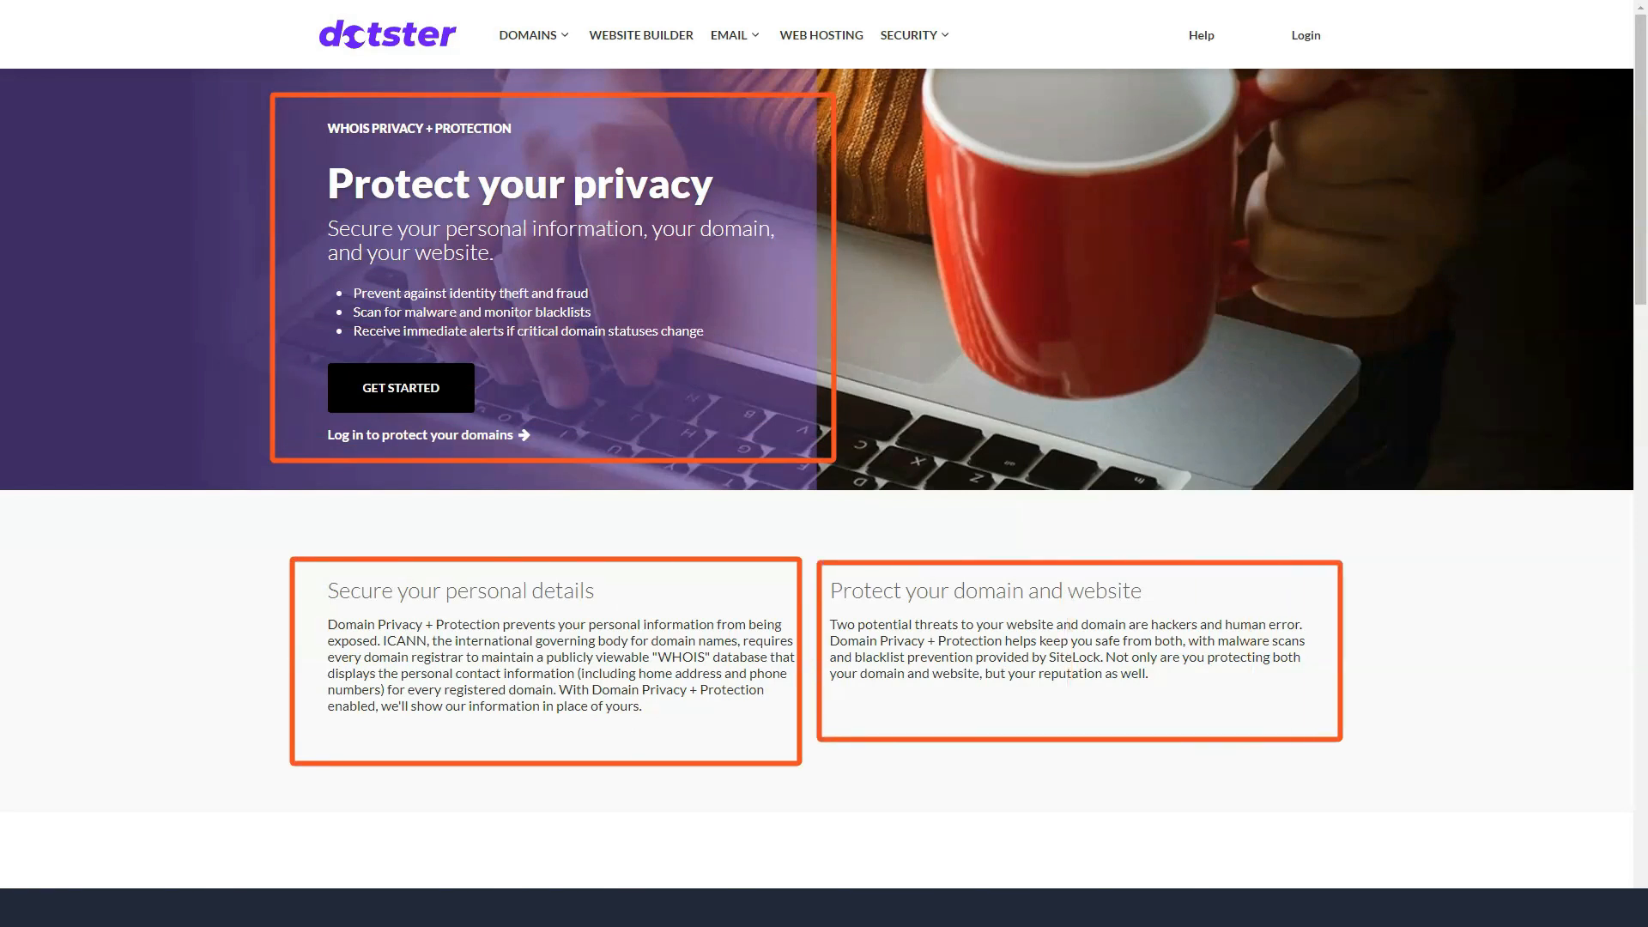
scroll(down, 3)
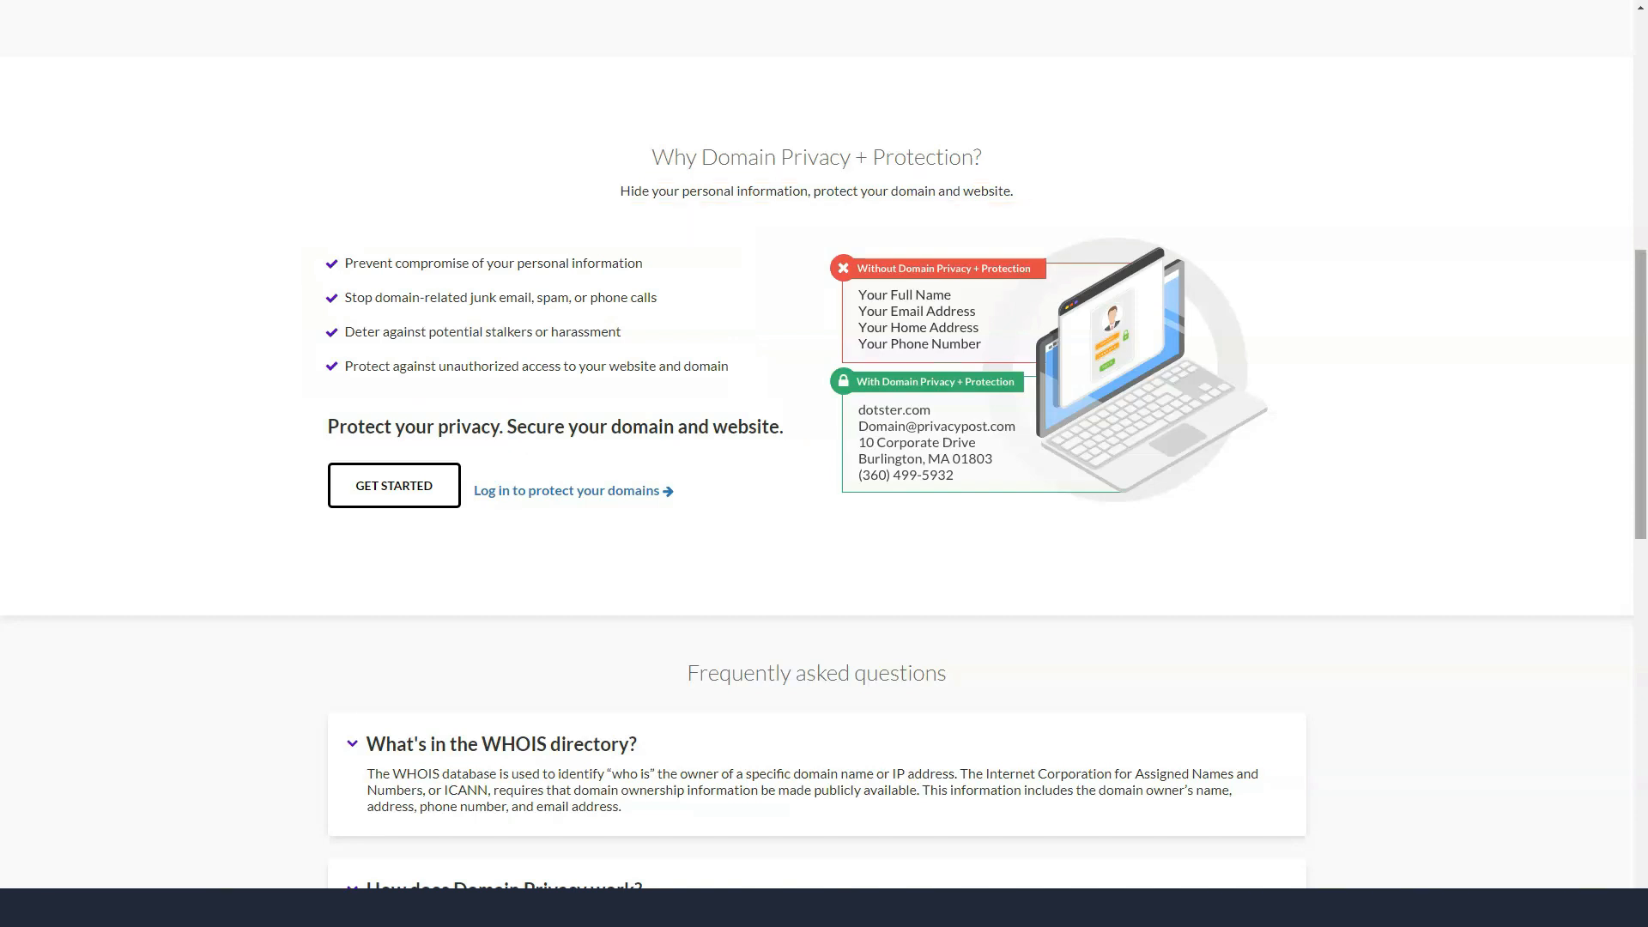
scroll(down, 3)
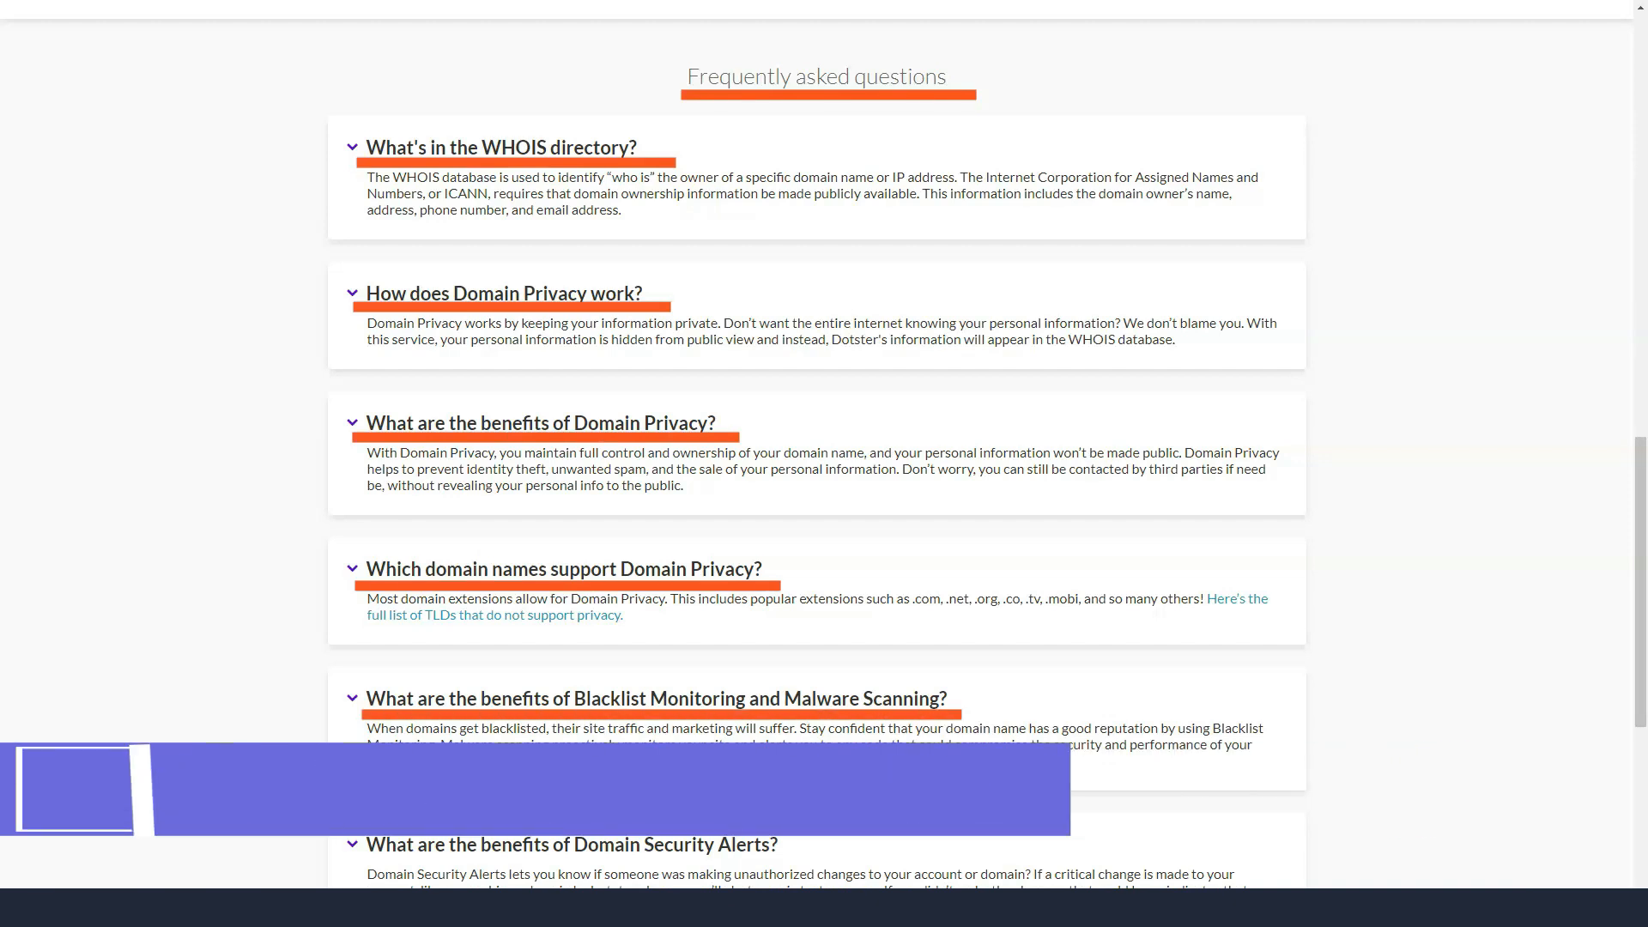
scroll(down, 3)
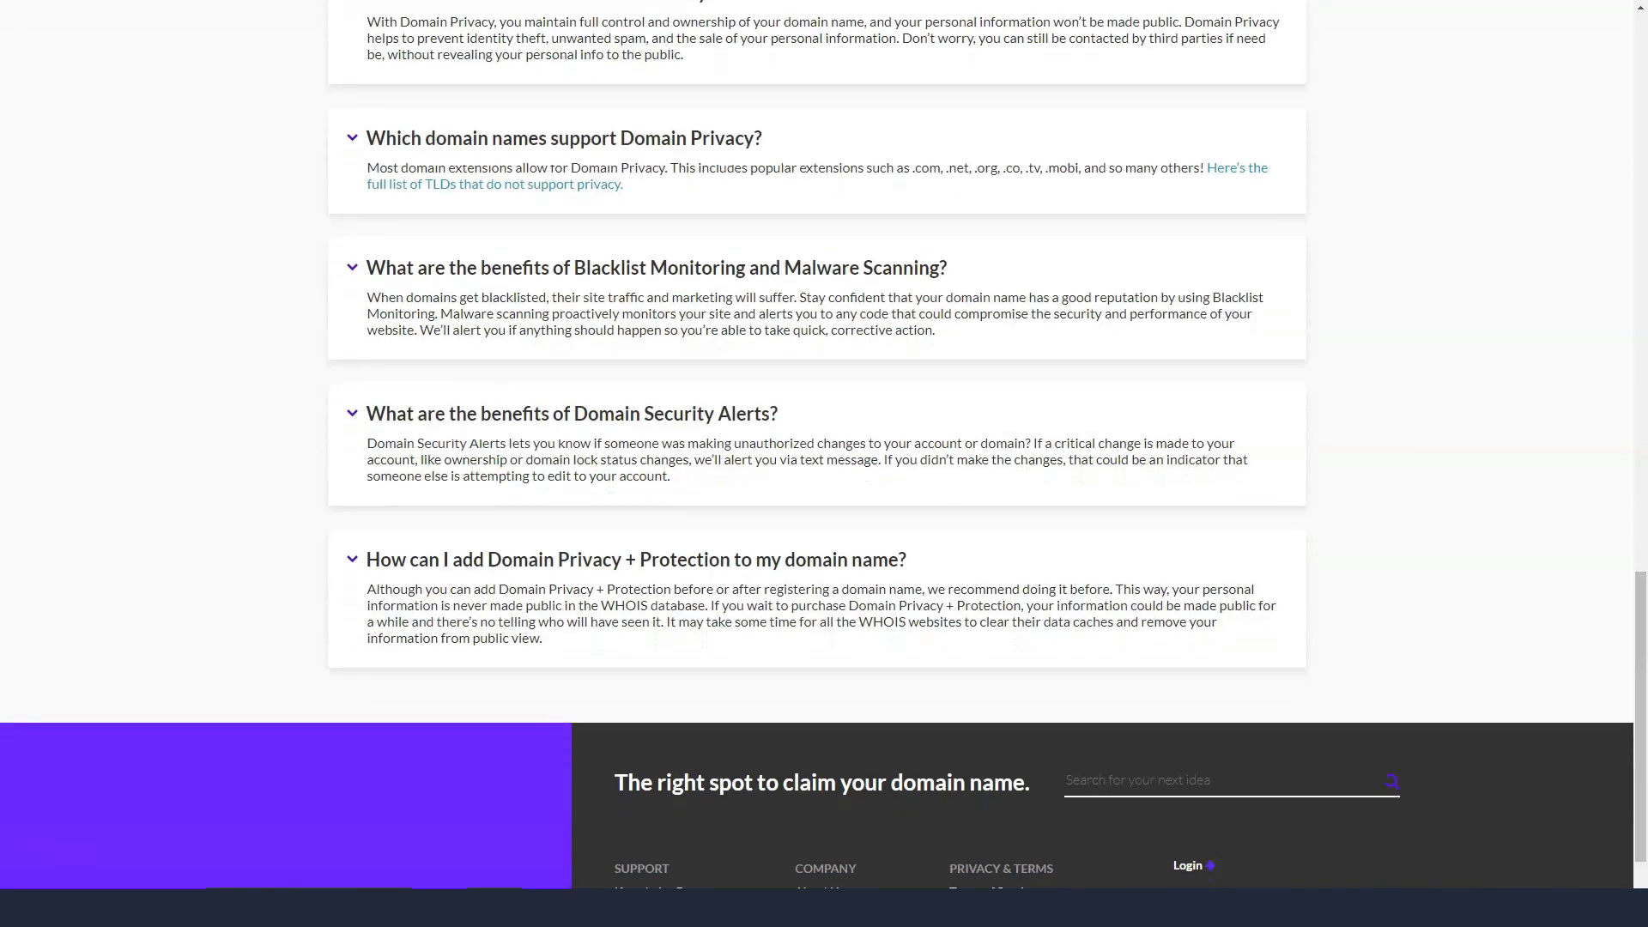